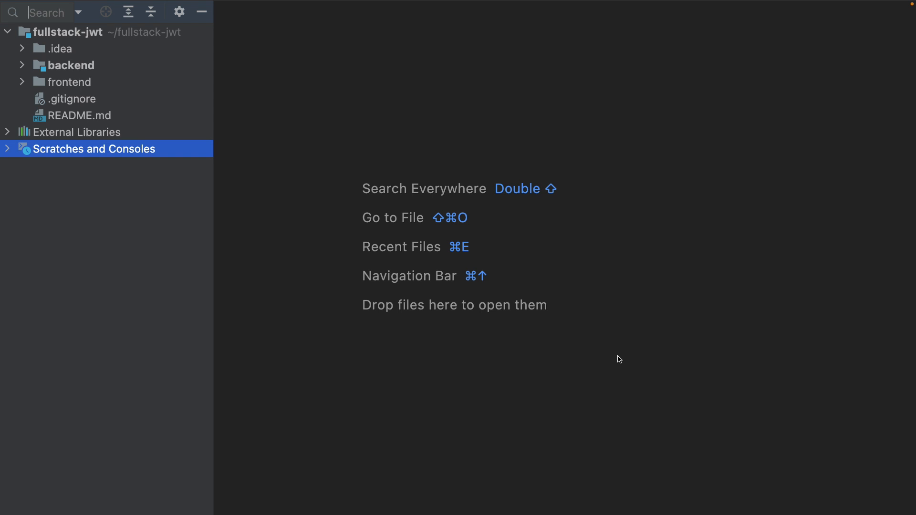
Navigate backend > src > main > java > controllers and bring up FartController with its three GET endpoints.
click(21, 65)
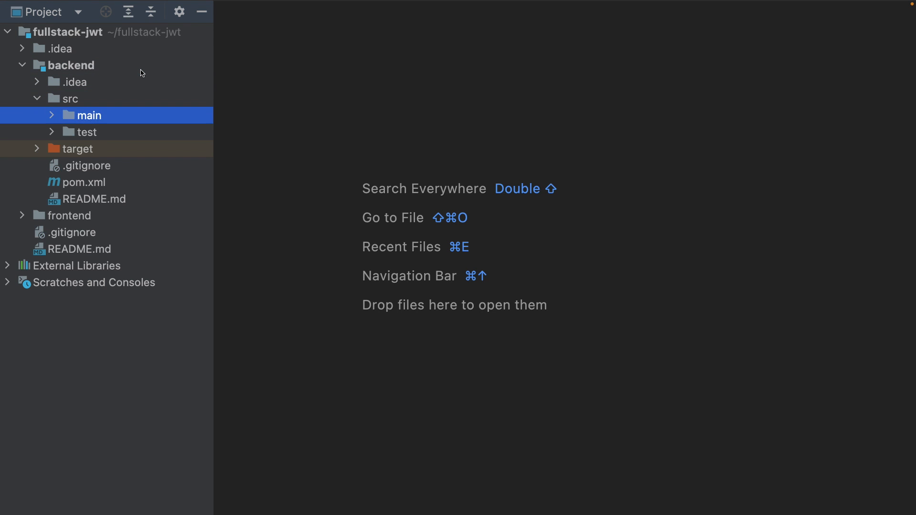
click(85, 115)
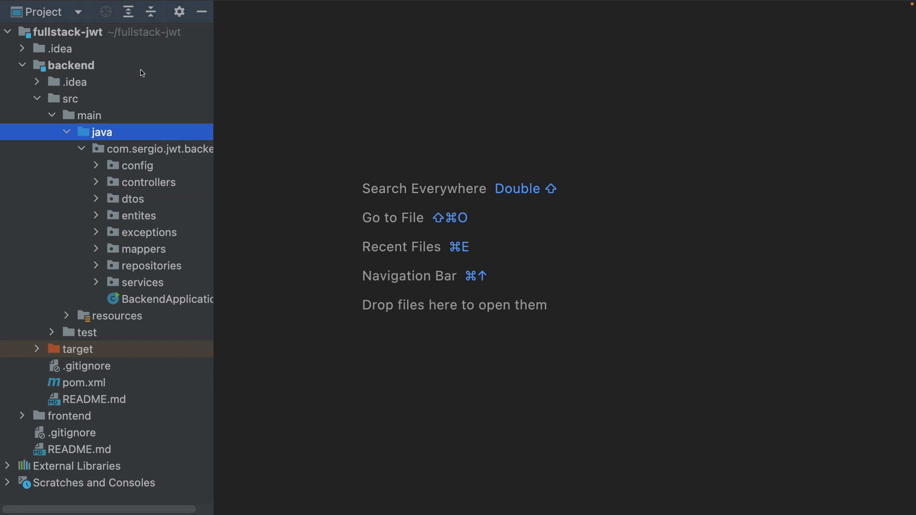
click(150, 181)
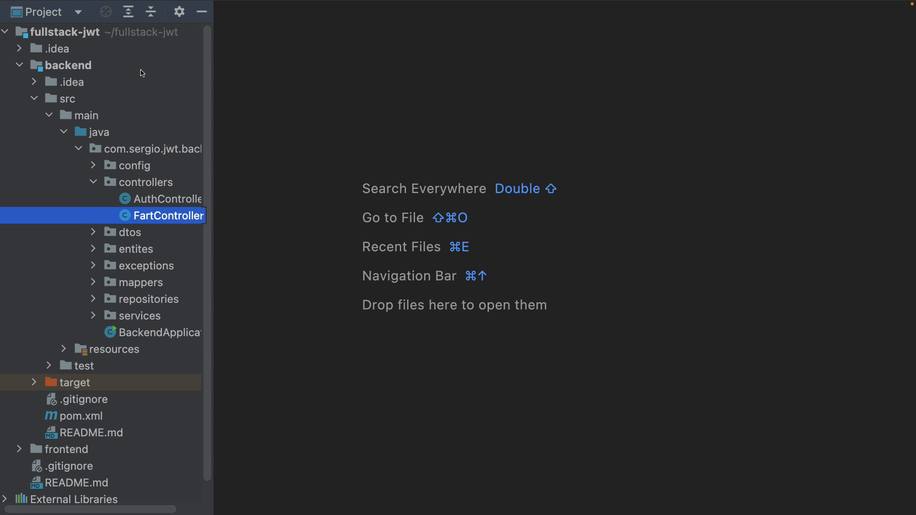
double_click(163, 216)
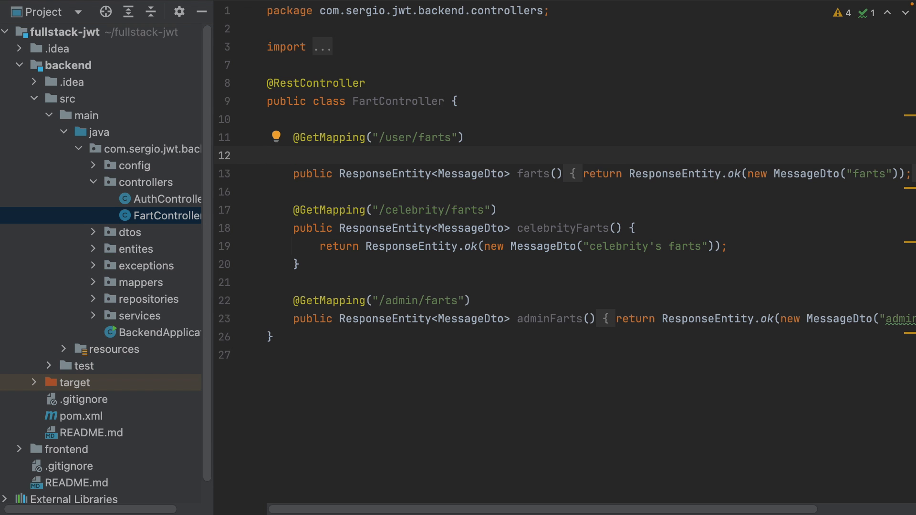
text(@PreAuthorize())
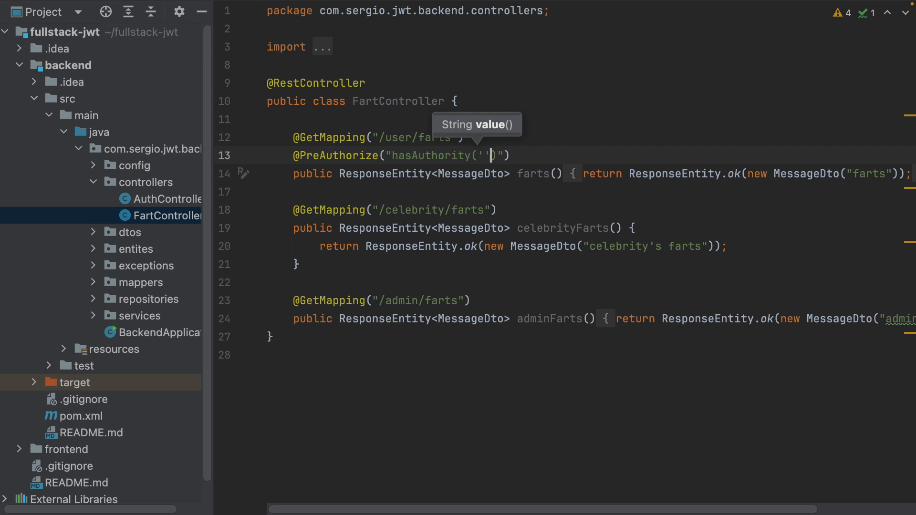
text(USER)
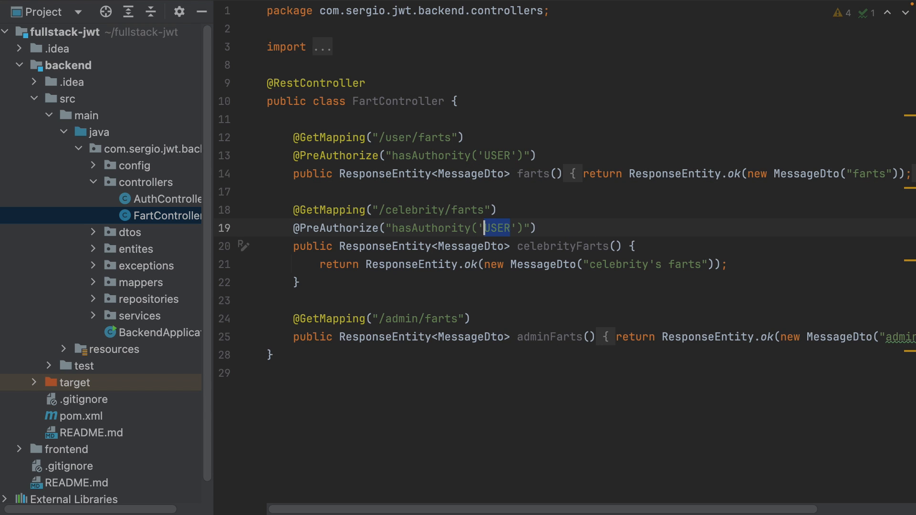
text(CELEBRITY)
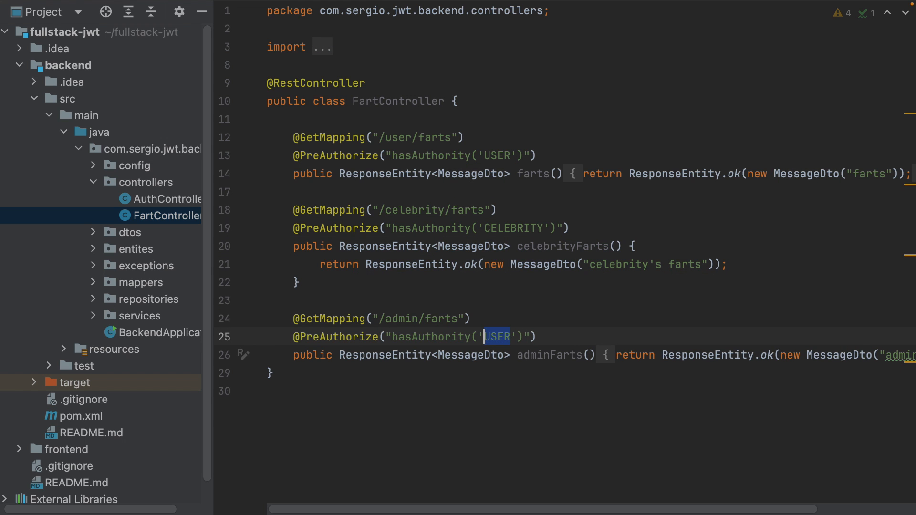
text(ADMIN)
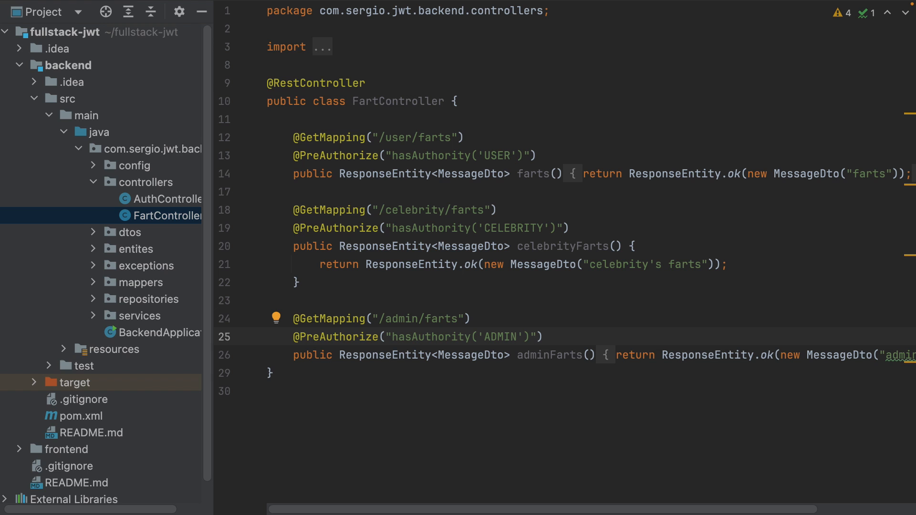
click(140, 166)
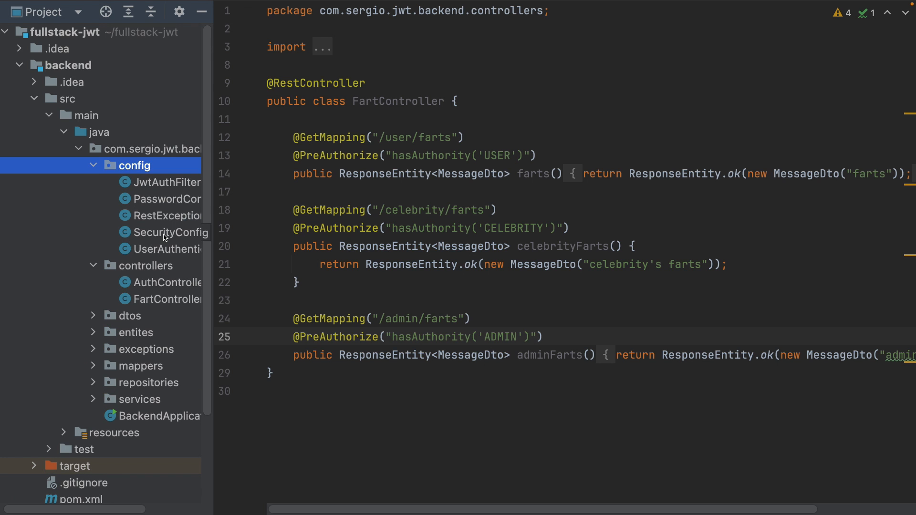
click(165, 232)
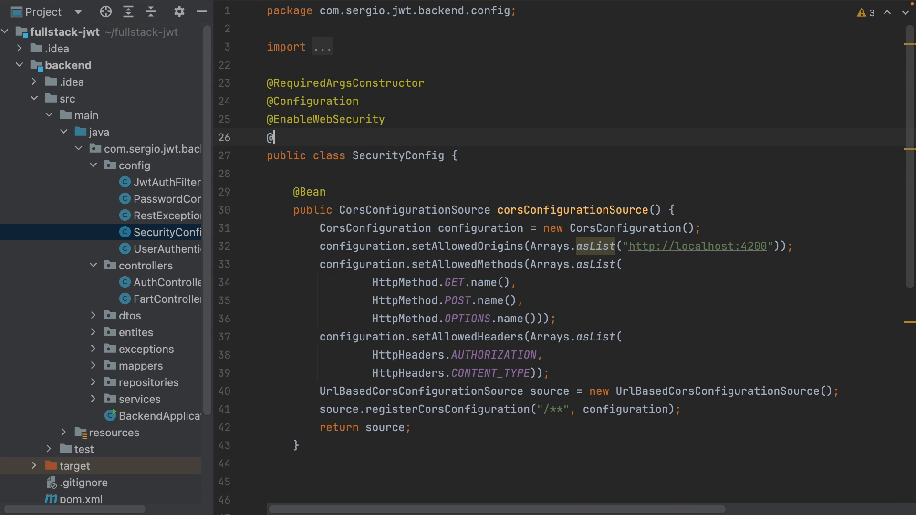
text(Enab)
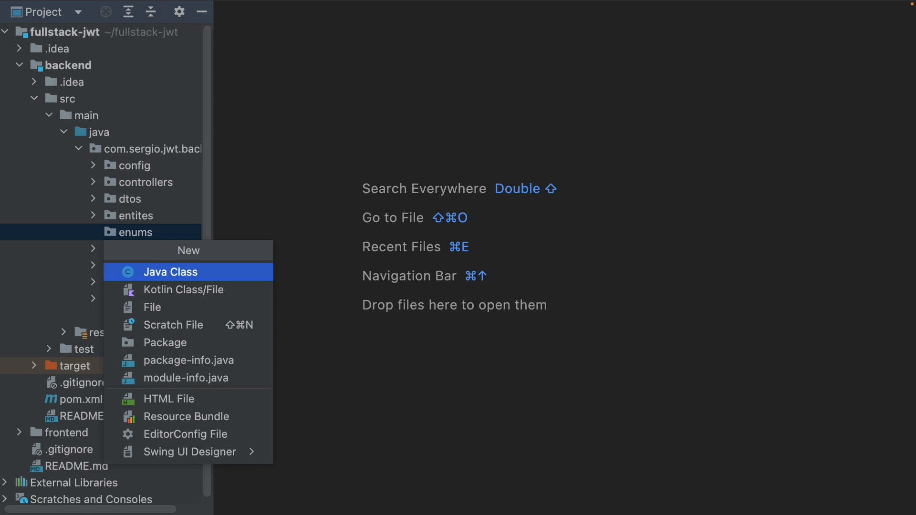
Create the Role enum declaring ADMIN, CELEBRITY, USER constants.
click(170, 271)
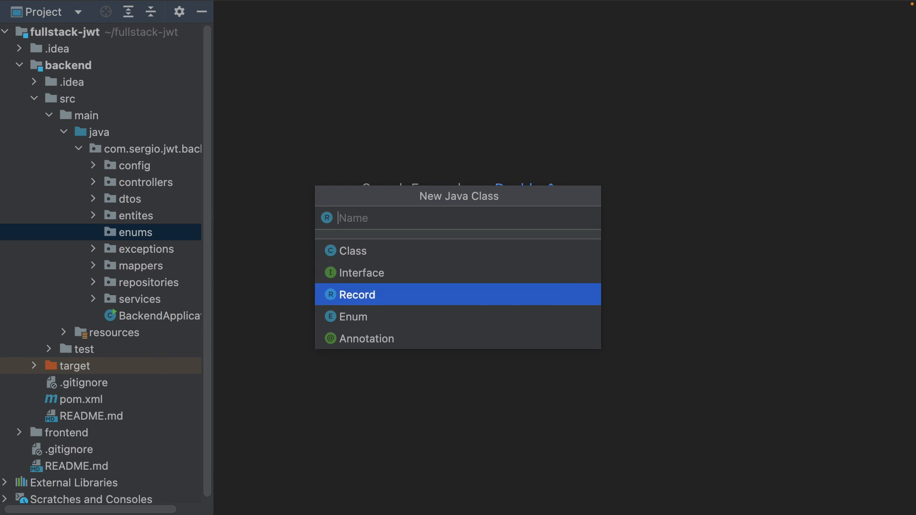
text(Role)
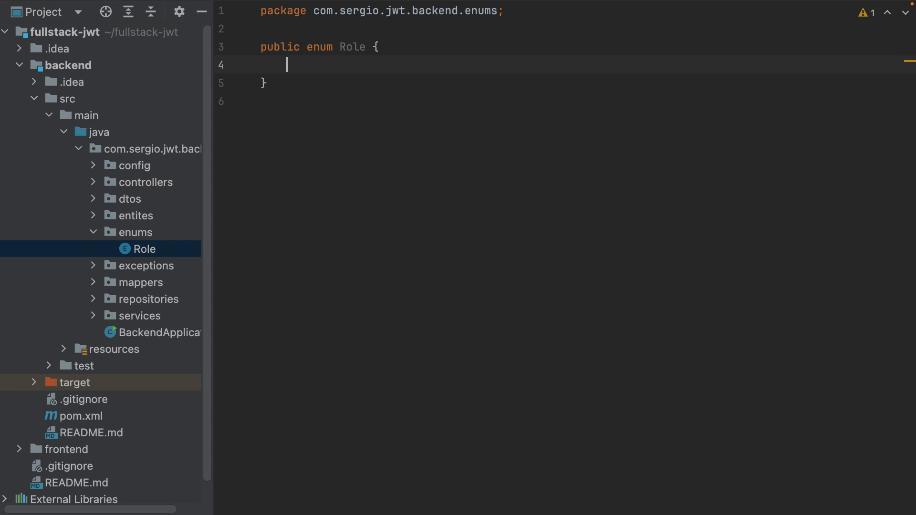
text(ADMIN,)
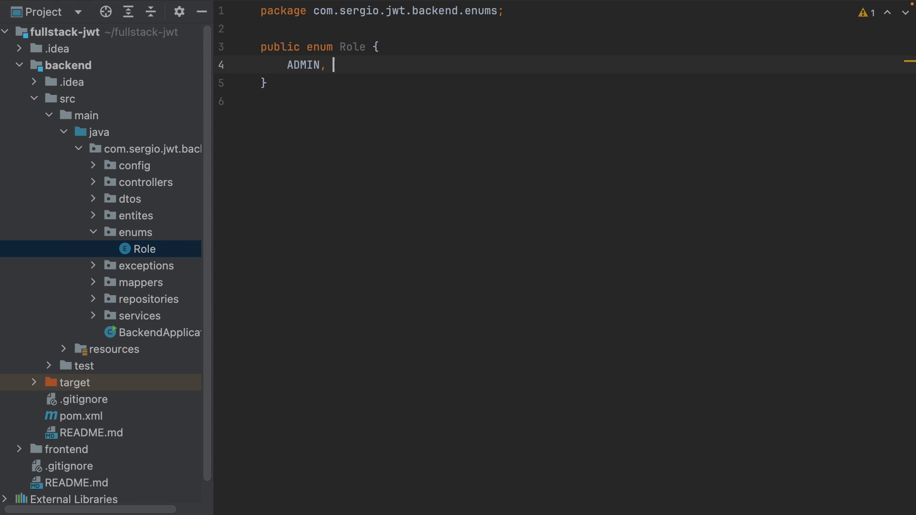
text(CELEBRIT)
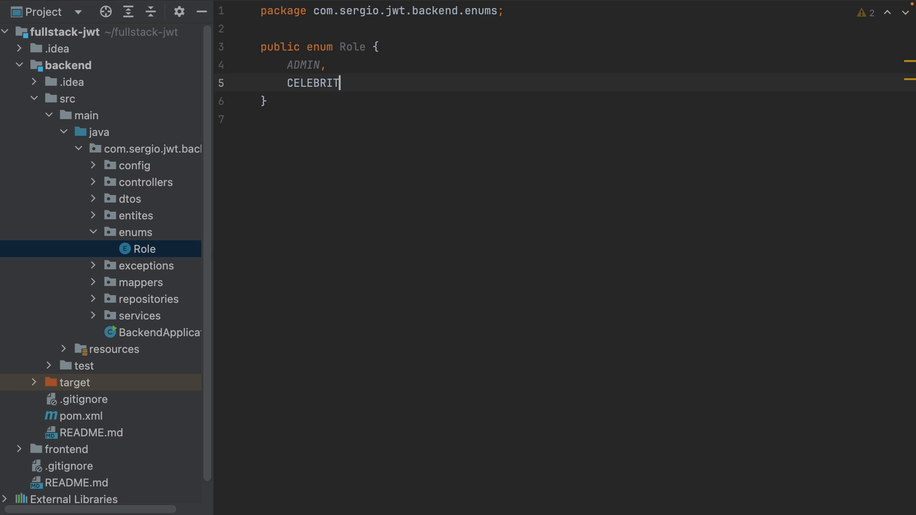
text(,)
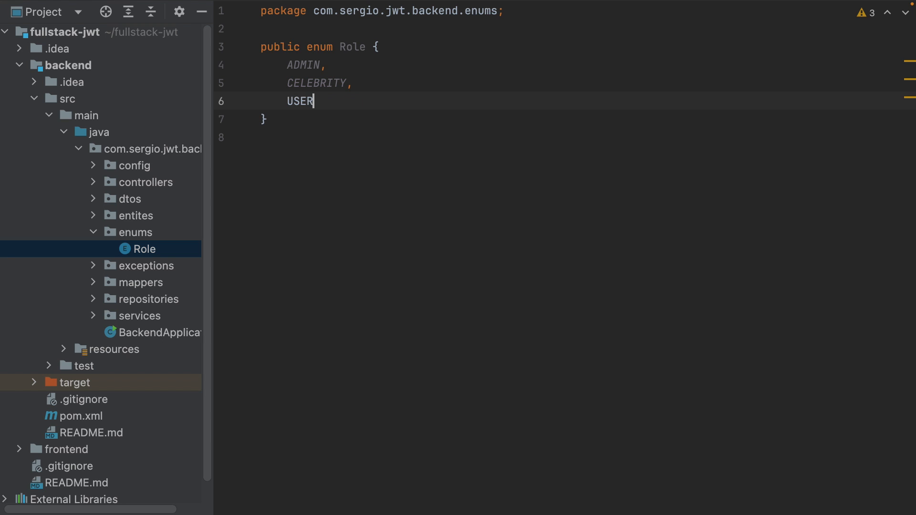
text(;)
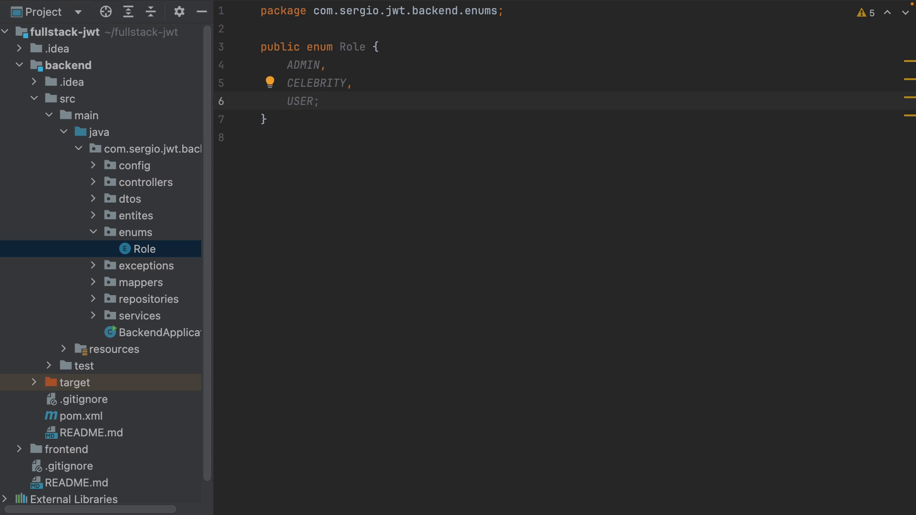
click(135, 215)
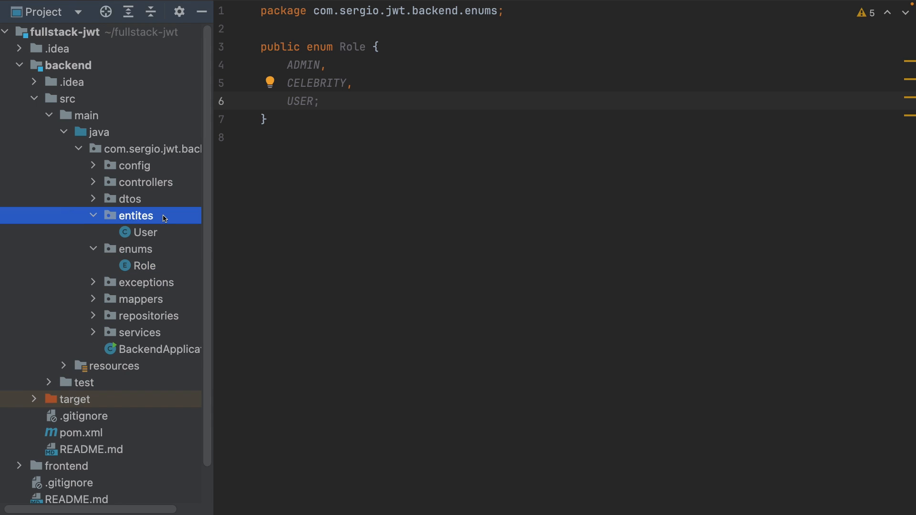
click(143, 232)
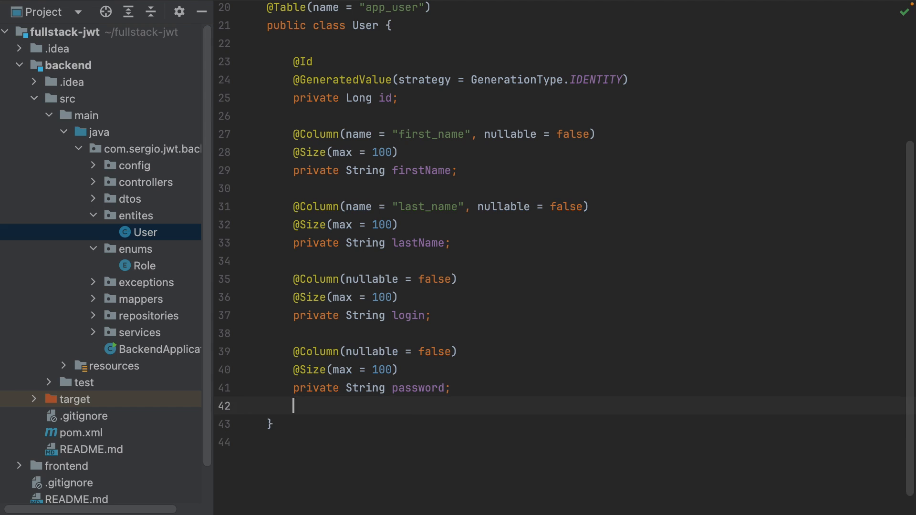
text(private Role)
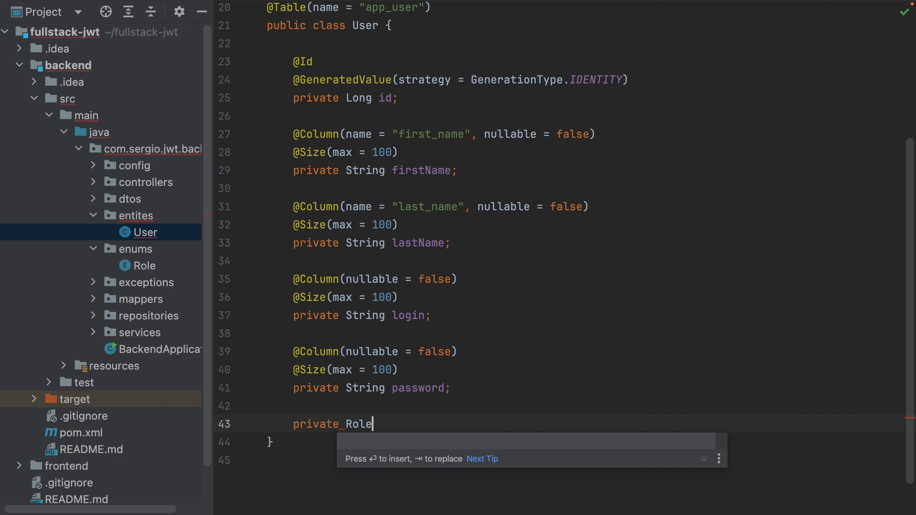
text(role;)
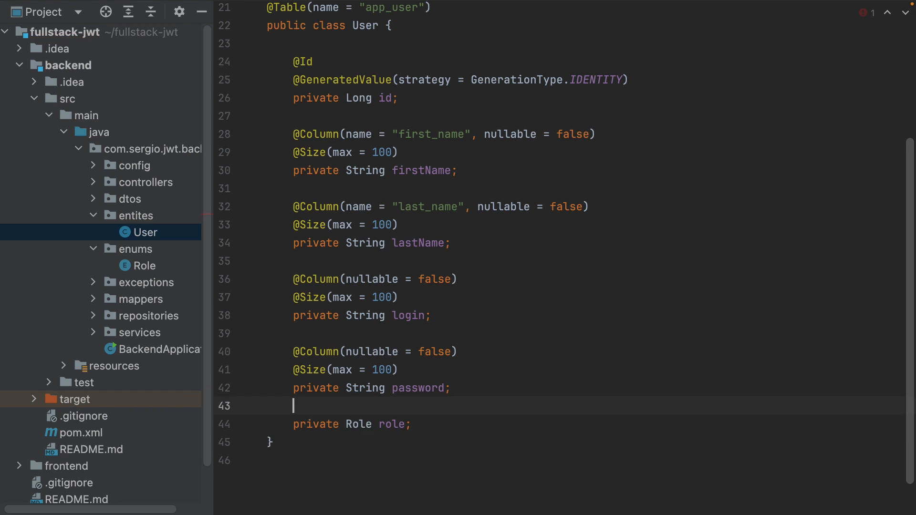
text(@Column()
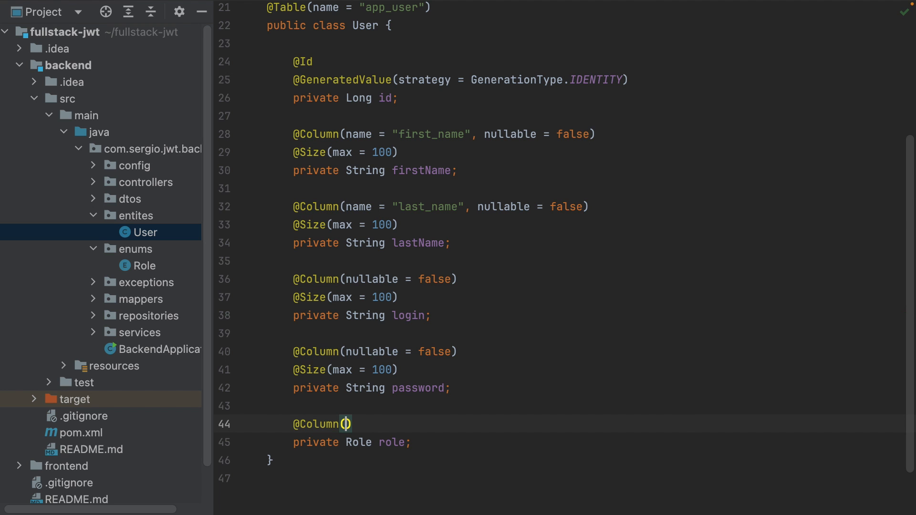
text(nullable = false)
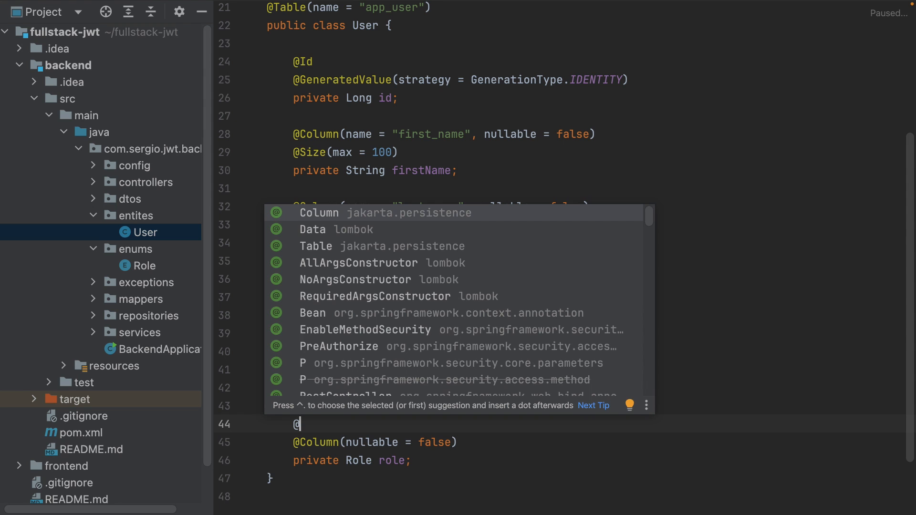
text(Enumerated)
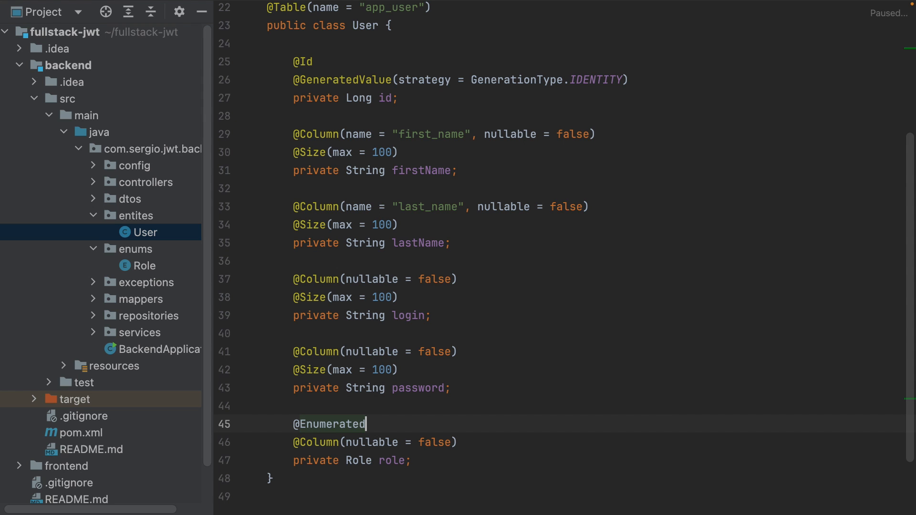
text((Enu)
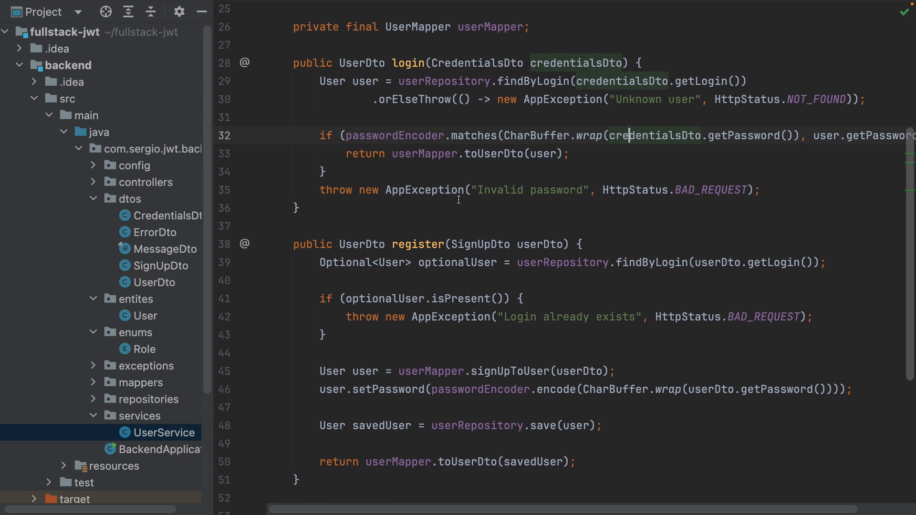
Edit UserService to reference the user's role, then leave the editor with config expanded.
double_click(416, 244)
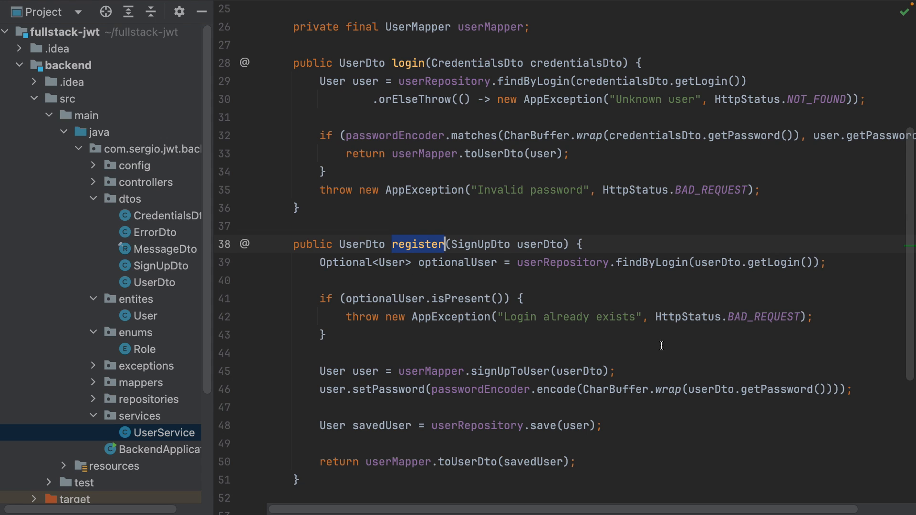
text(user.)
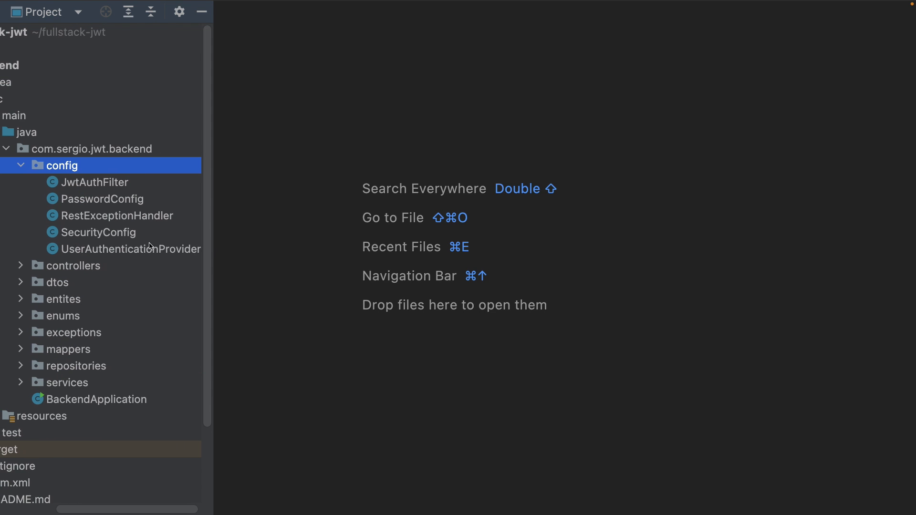
Replace Collections.emptyList() in validateToken with Arrays.asList(user.getRole()).
click(128, 248)
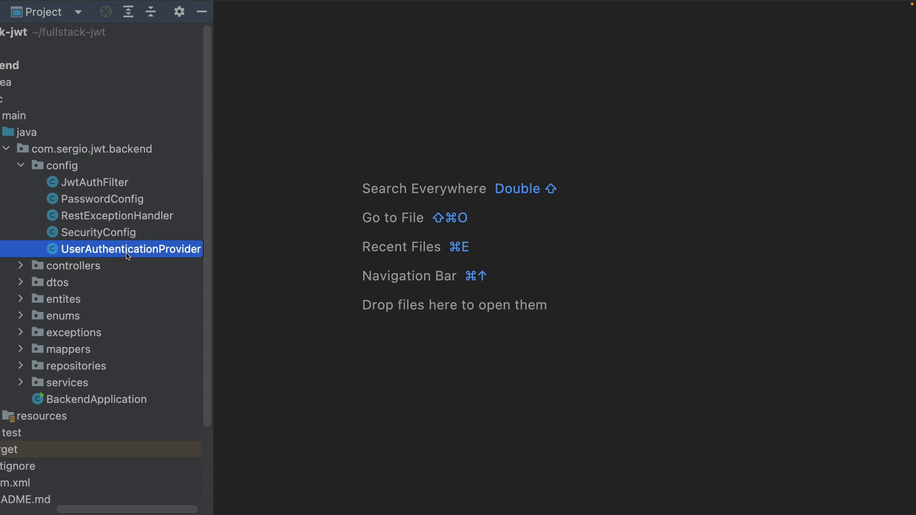
double_click(130, 249)
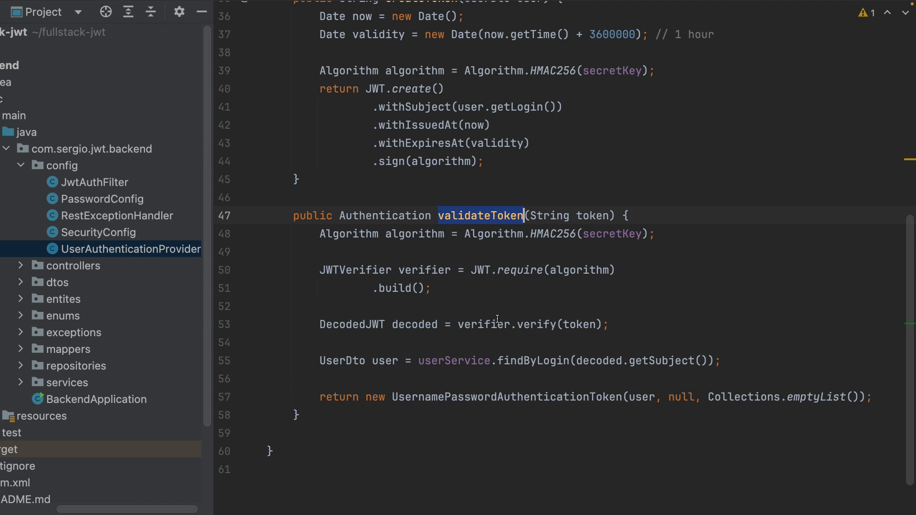
double_click(505, 397)
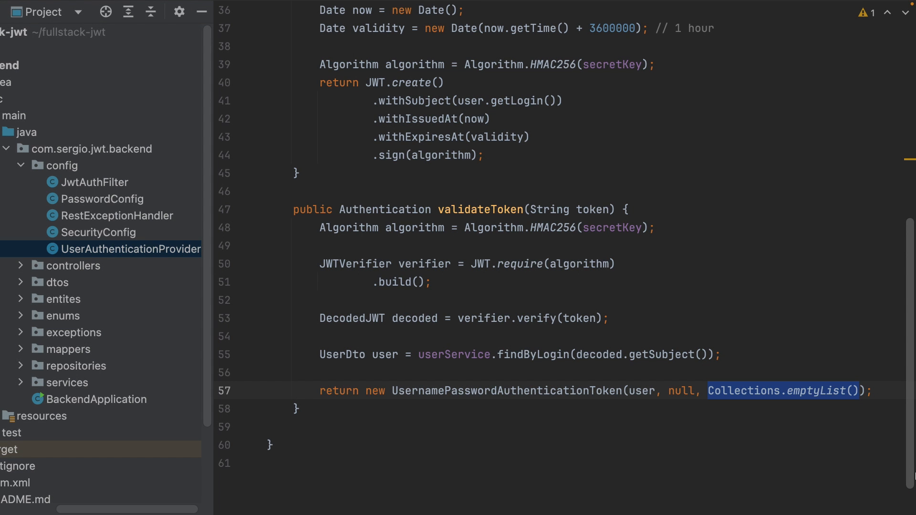
text(Array)
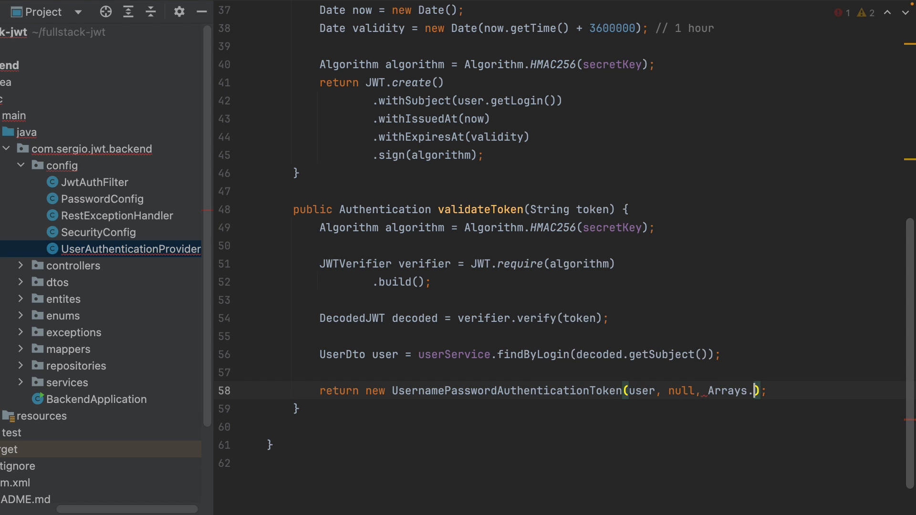
text(asList(user.getRole()
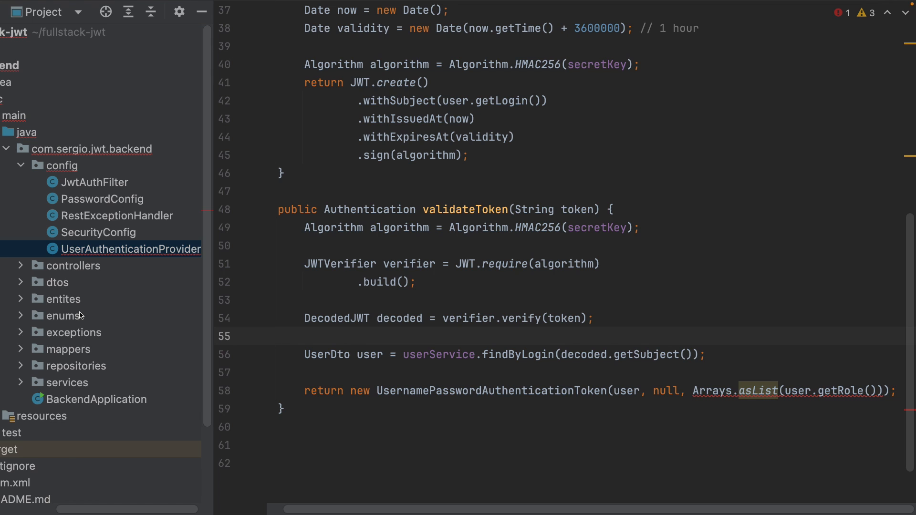
Declare Role implements GrantedAuthority and return this.name() from getAuthority.
click(60, 315)
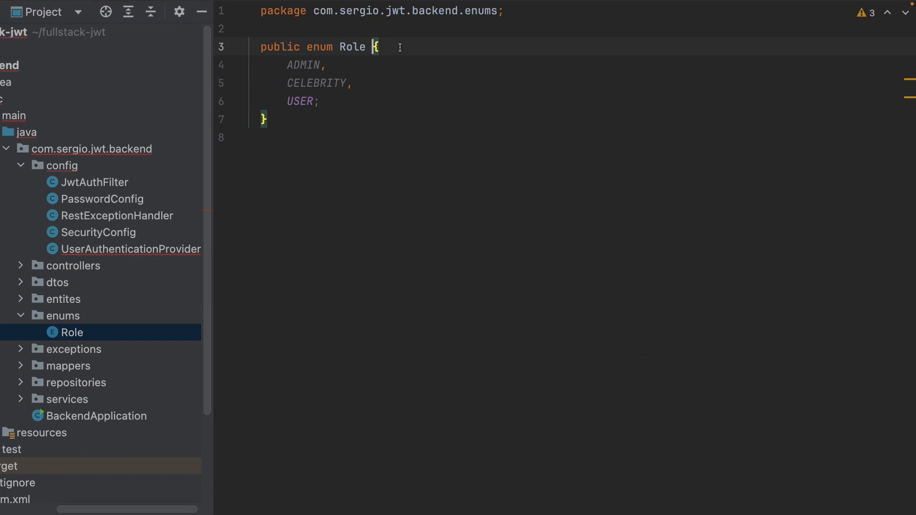
text(implements Graf)
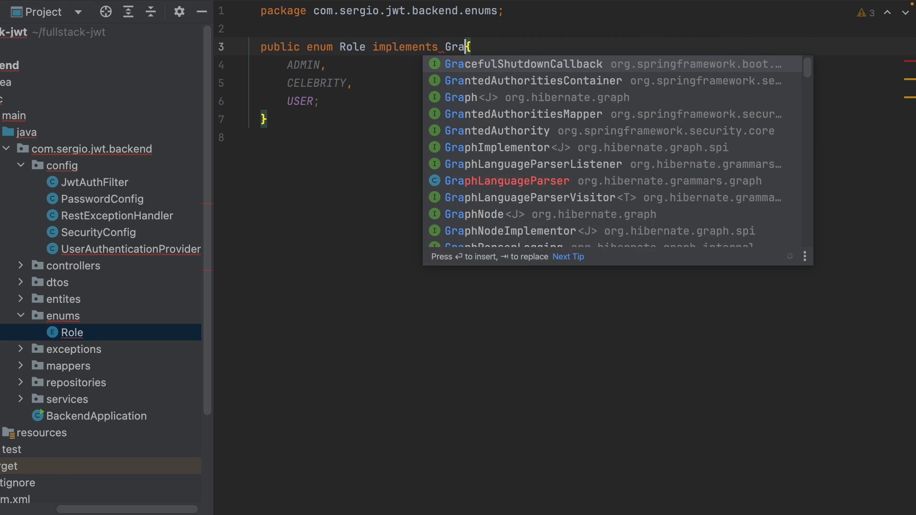
text(ntedA)
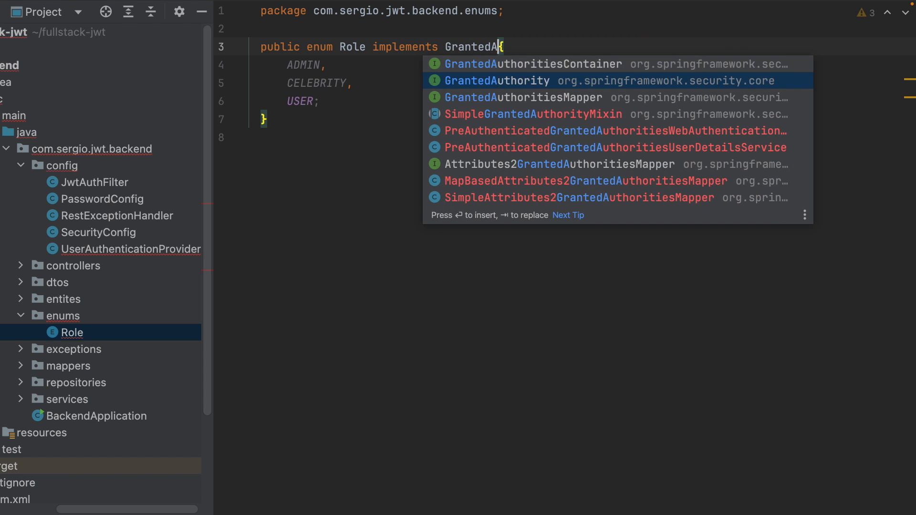
key(Enter)
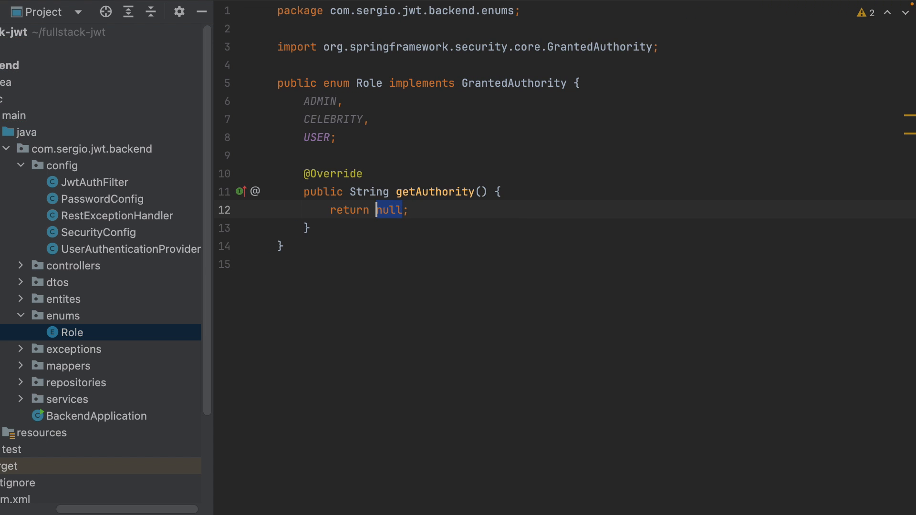
text(this.name())
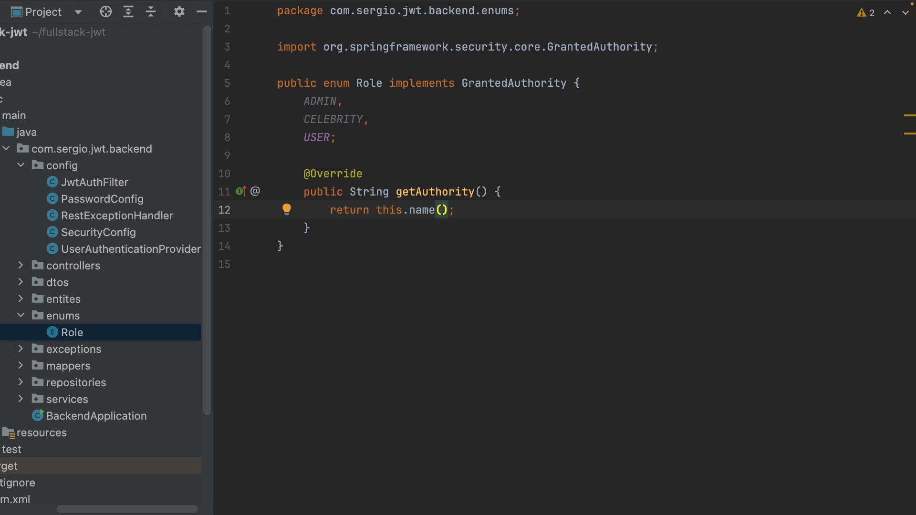
scroll(down, 3)
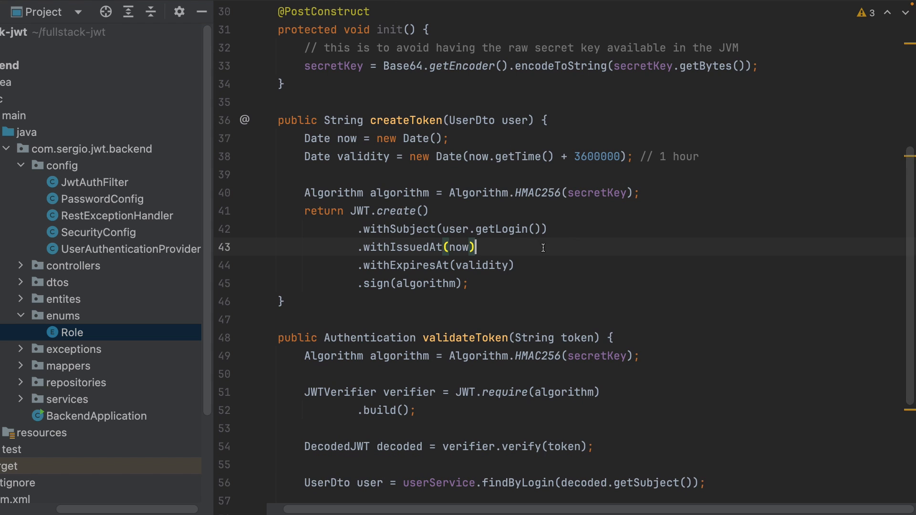
Insert .withClaim("role", user.getRole().name()) before .sign(algorithm) in createToken.
text(.withClaim()
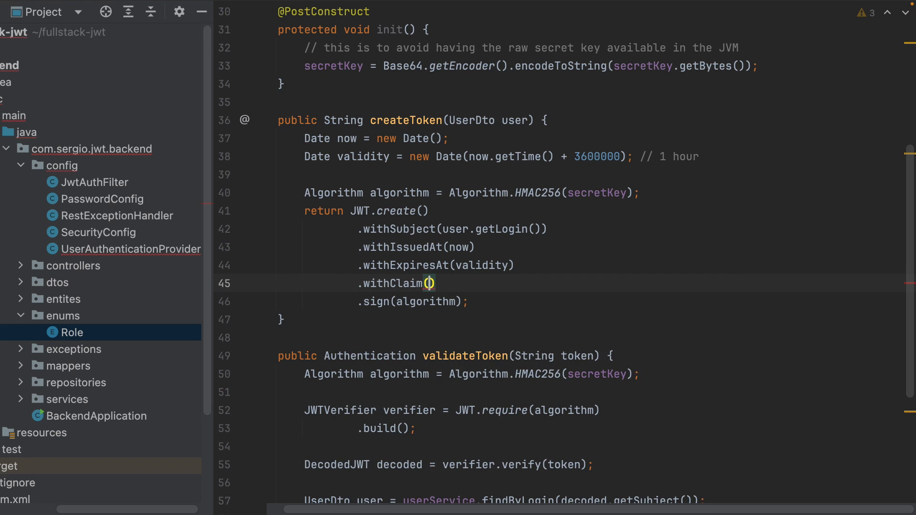
text("role",)
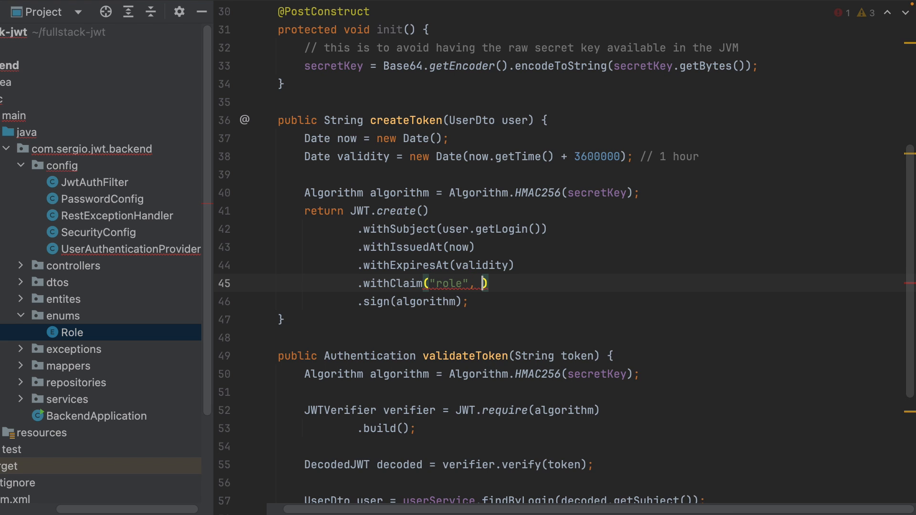
text(user)
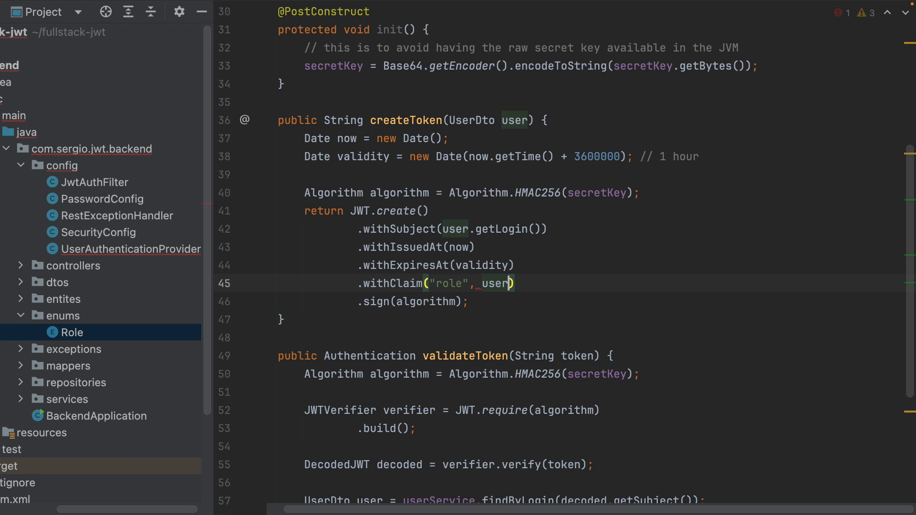
text(.getRole().name()))
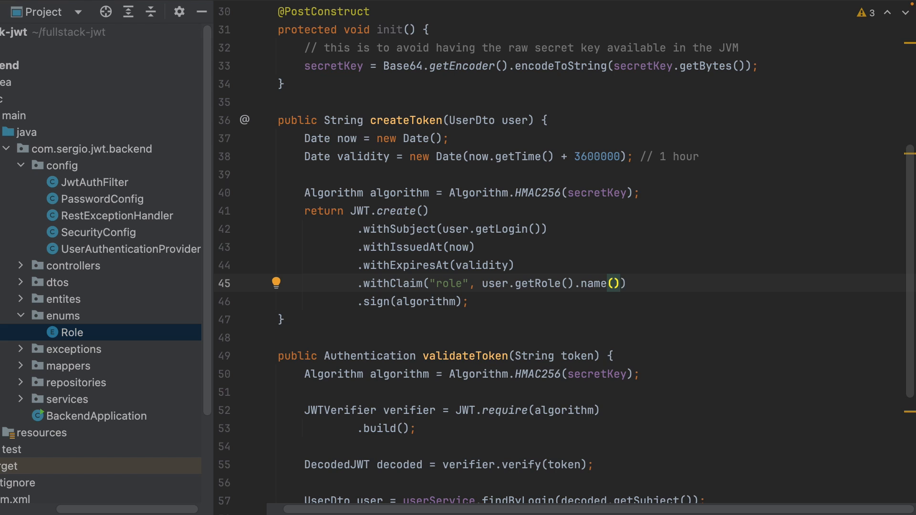
click(625, 283)
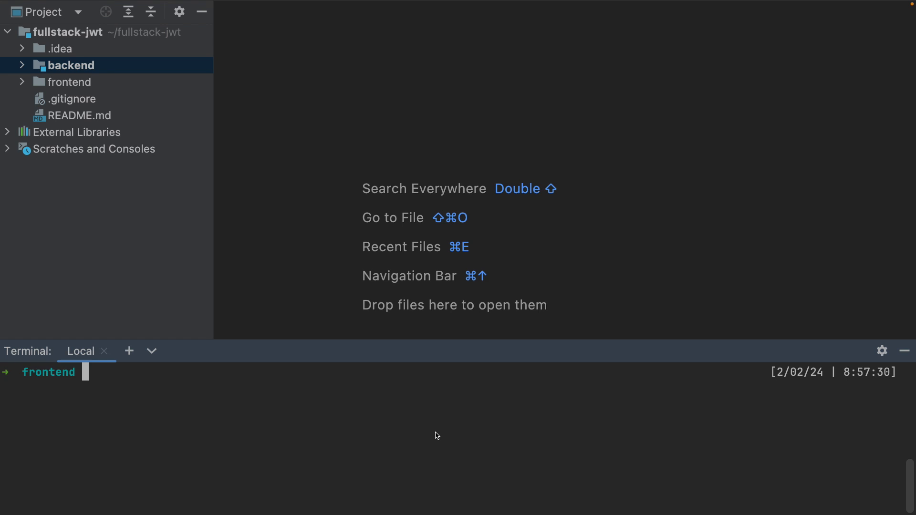
Run npm install jwt-decode in the frontend terminal and expand the frontend folder.
text(npm install)
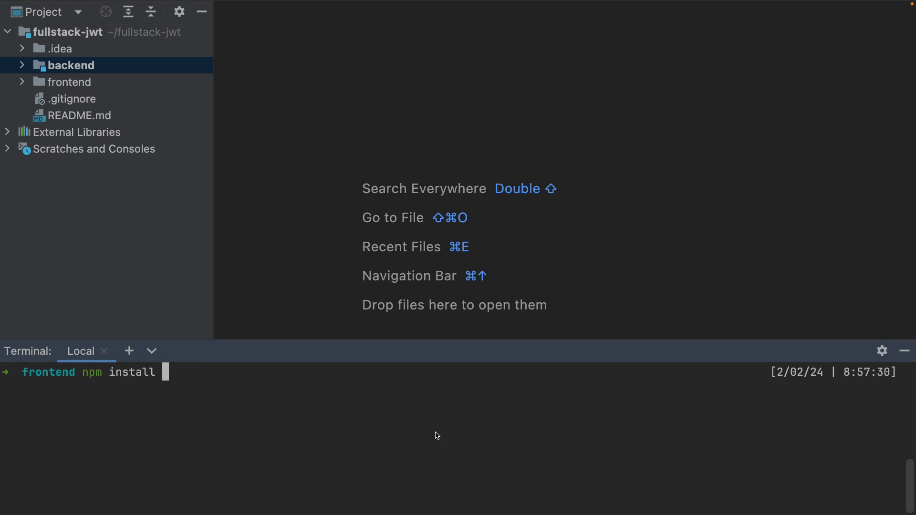
text(jwt-decode)
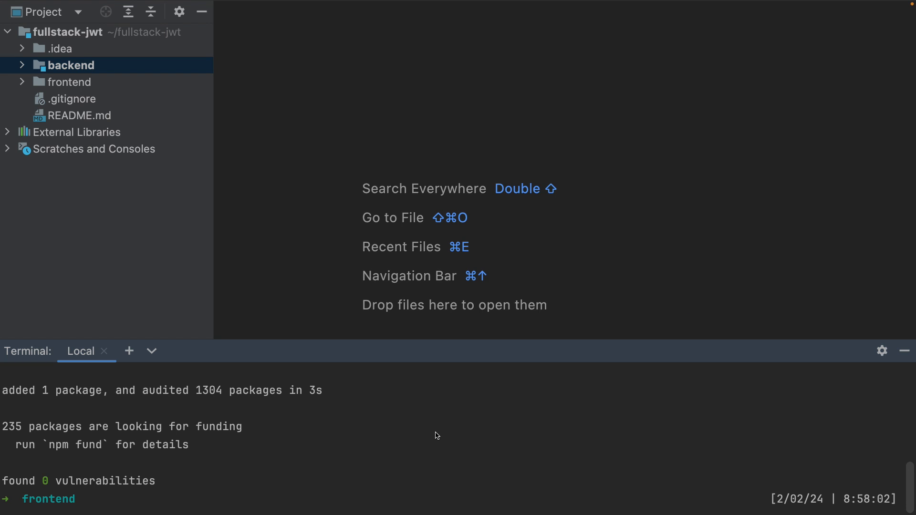
click(83, 499)
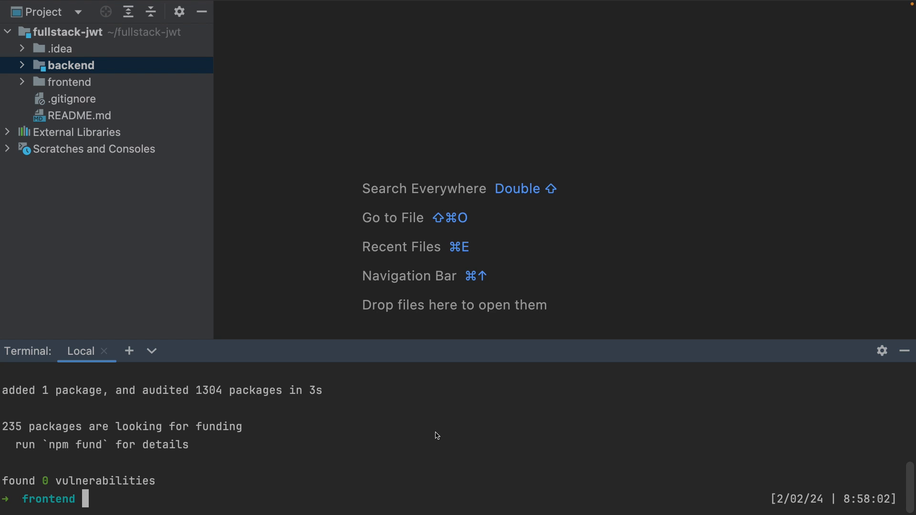
click(71, 82)
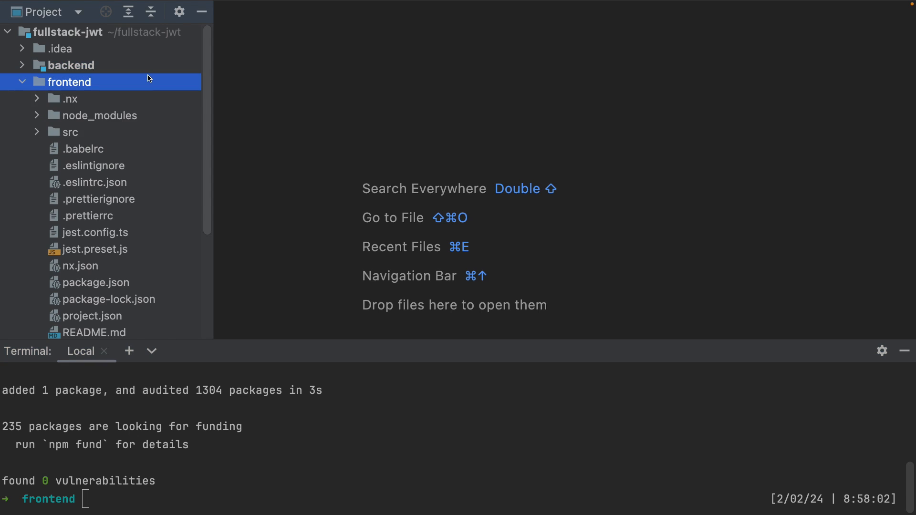
Create a new CustomJwtPayload TypeScript file in the frontend src entity folder.
click(70, 132)
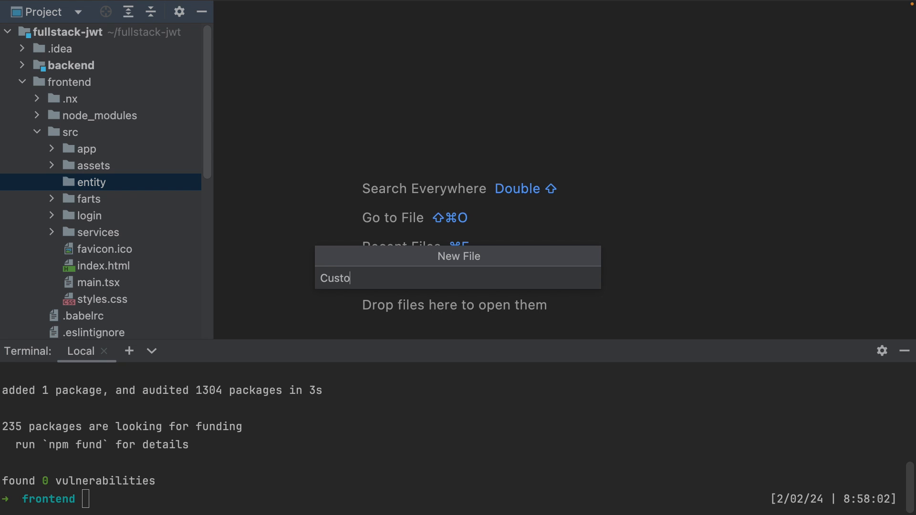
text(mJ)
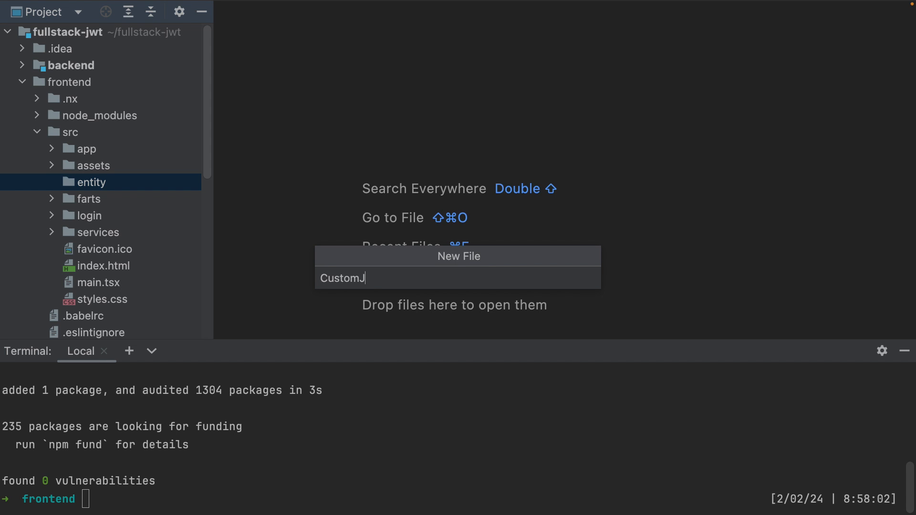
text(wtPayload.)
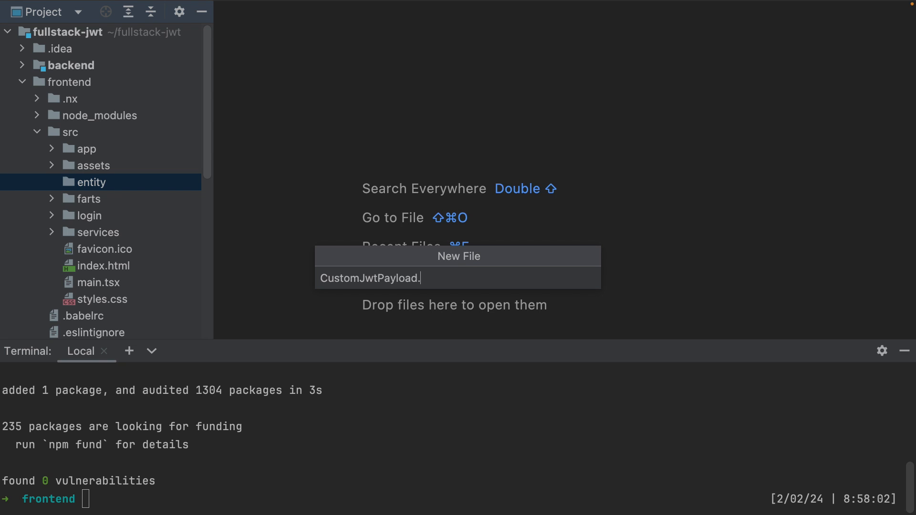
text(tsx)
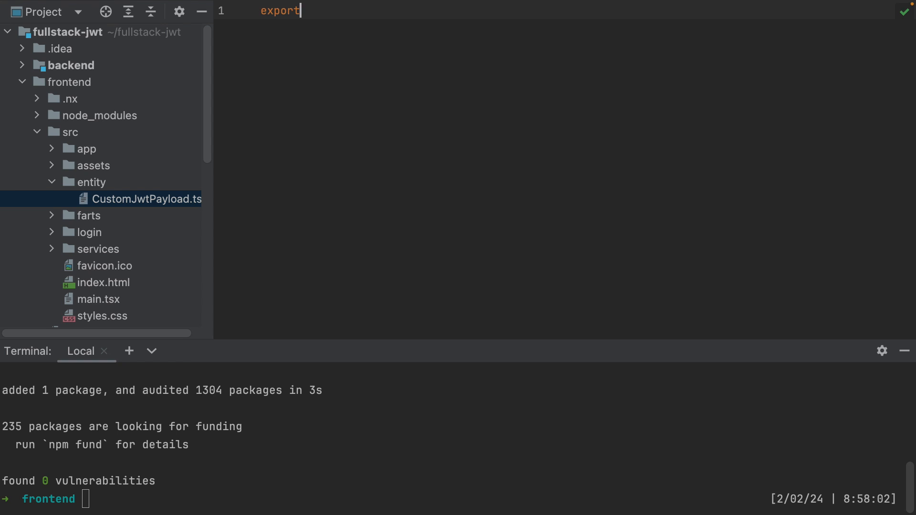
Declare interface CustomJwtPayload extends JwtPayload with an optional role?: string field.
text(interface)
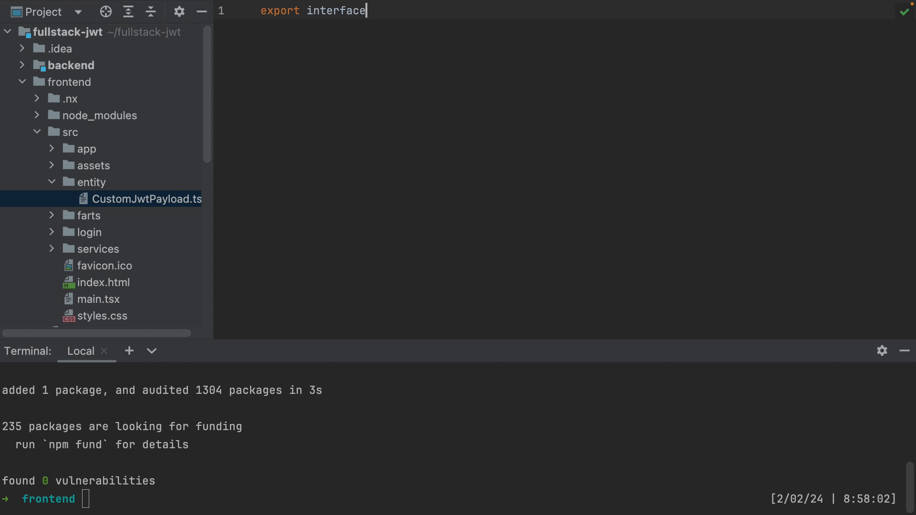
text(CustomJ)
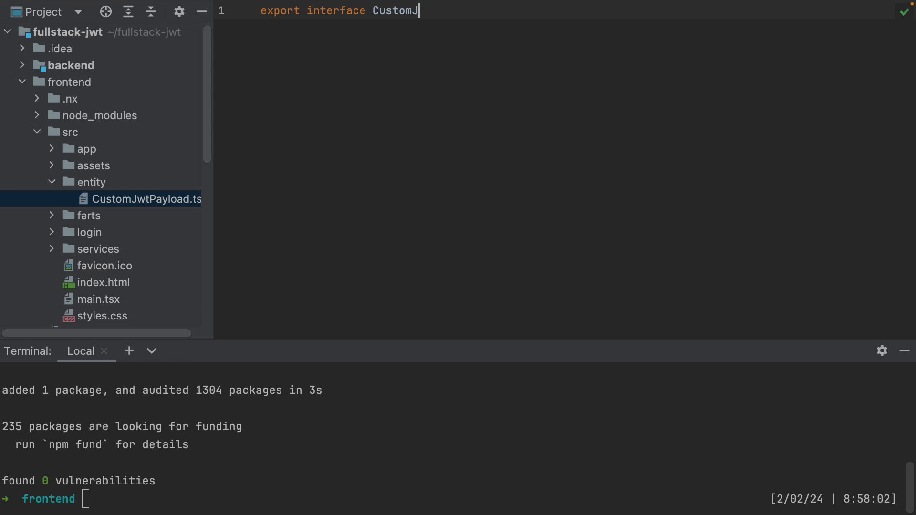
text(wtPayload)
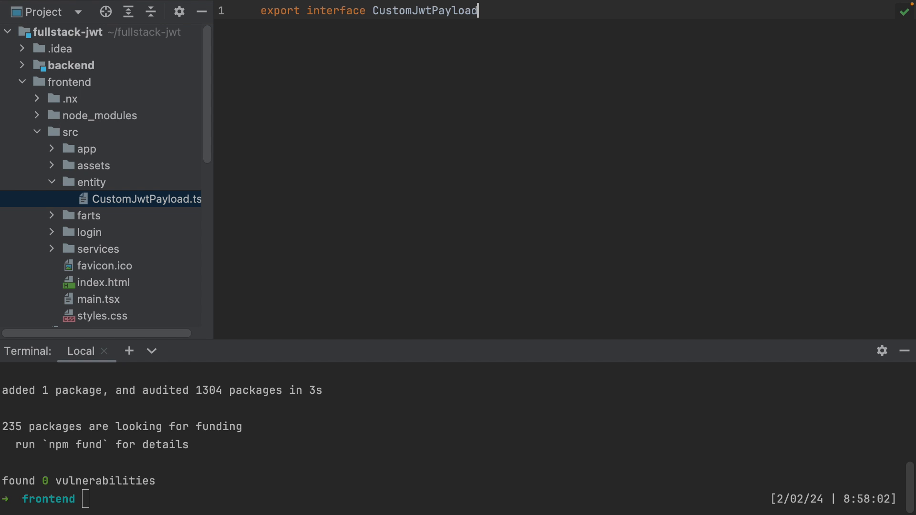
text(extends)
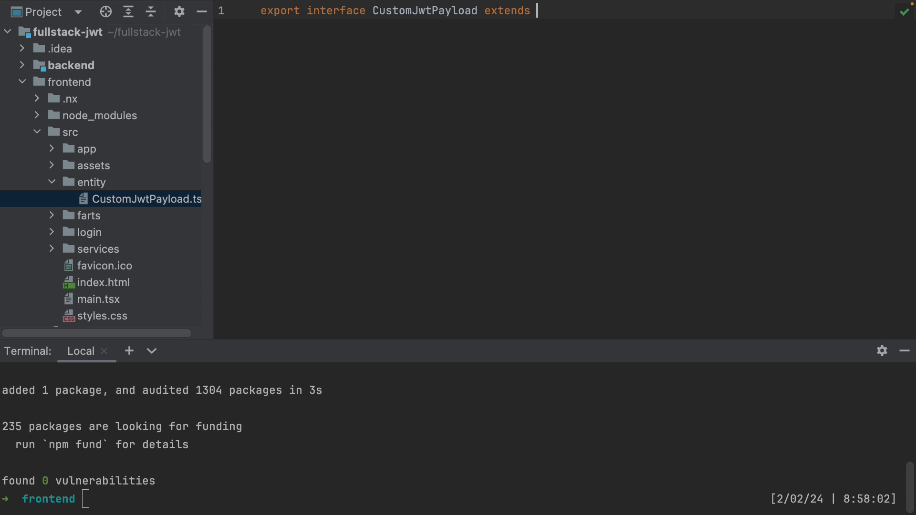
text(JwtPayload)
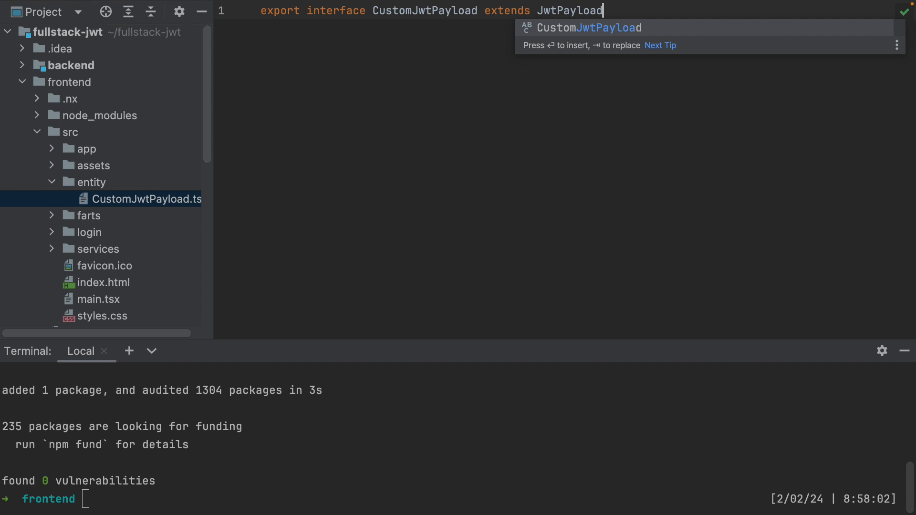
text({)
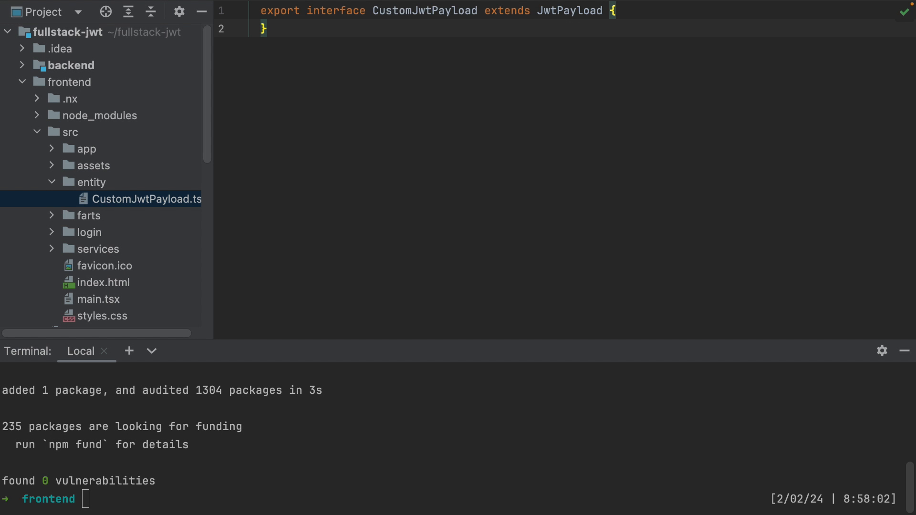
text(role)
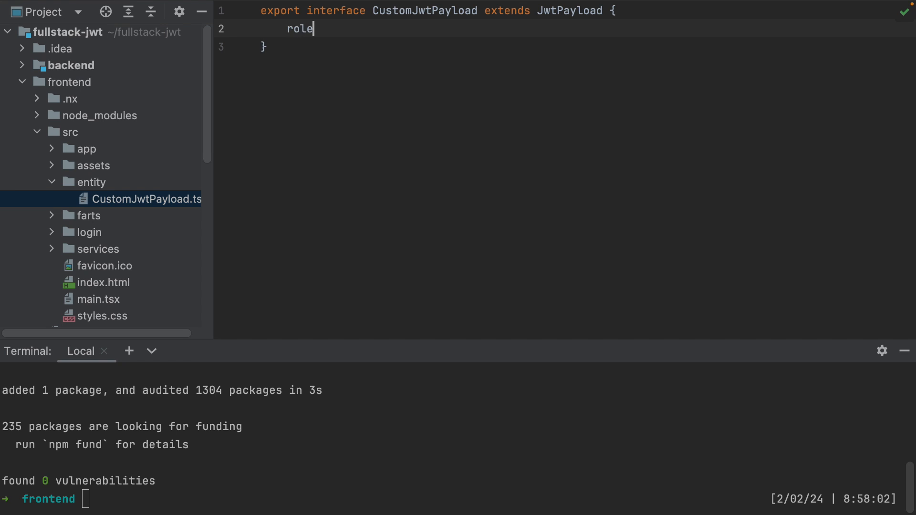
text(?:)
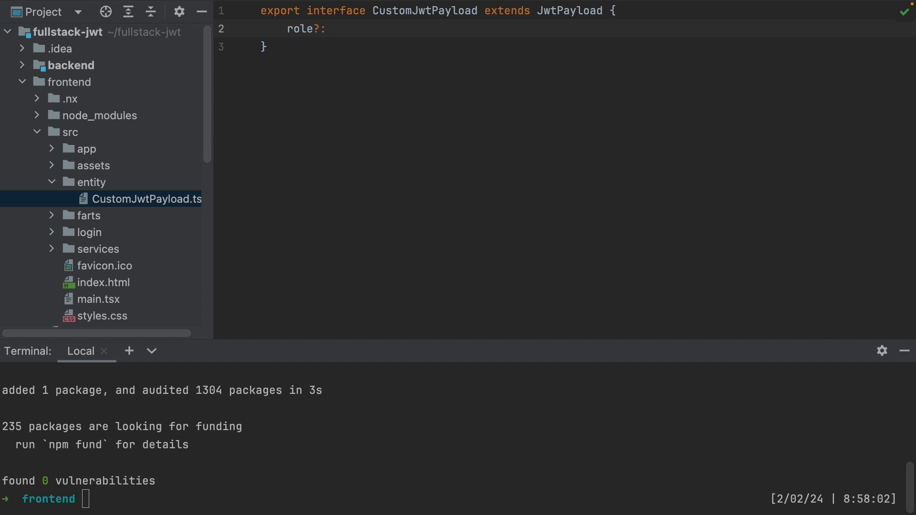
text(string;)
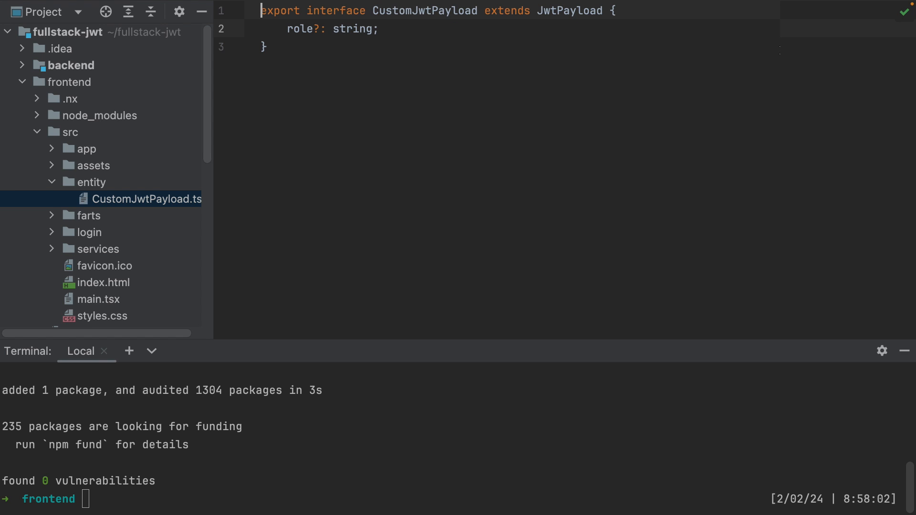
Add import JwtPayload from 'jwt-decode'; at the top of the file.
text(import)
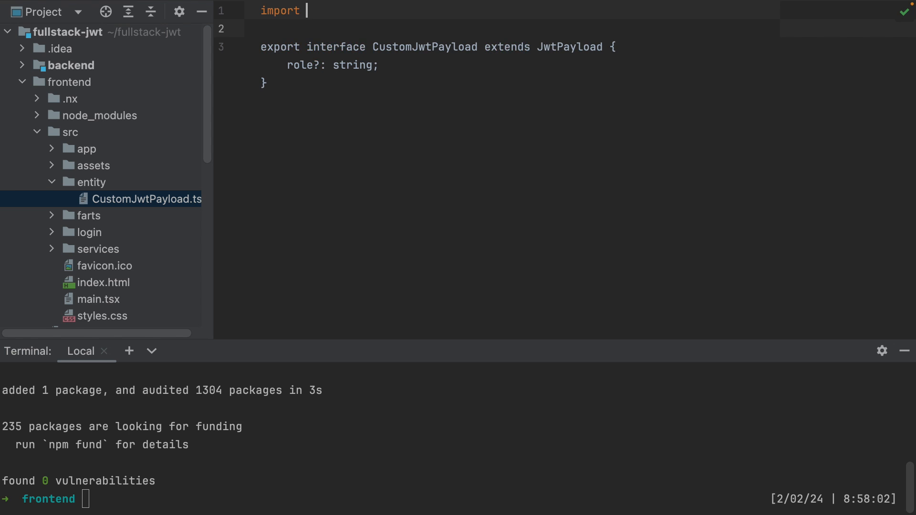
text(JwtPayload)
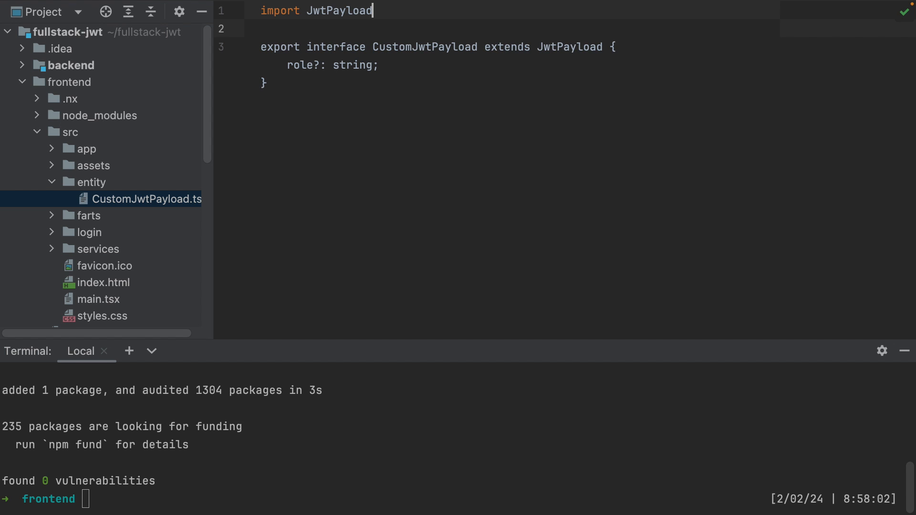
text(from 'j)
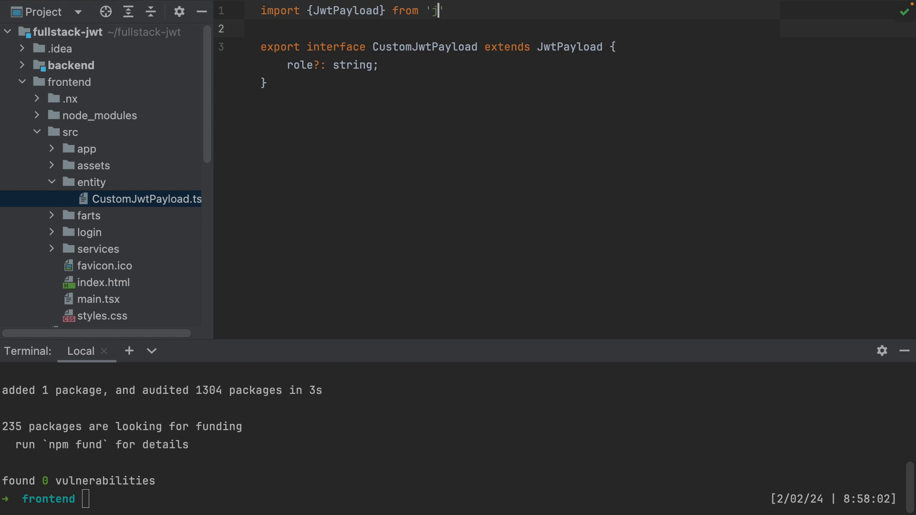
text(wt-deco)
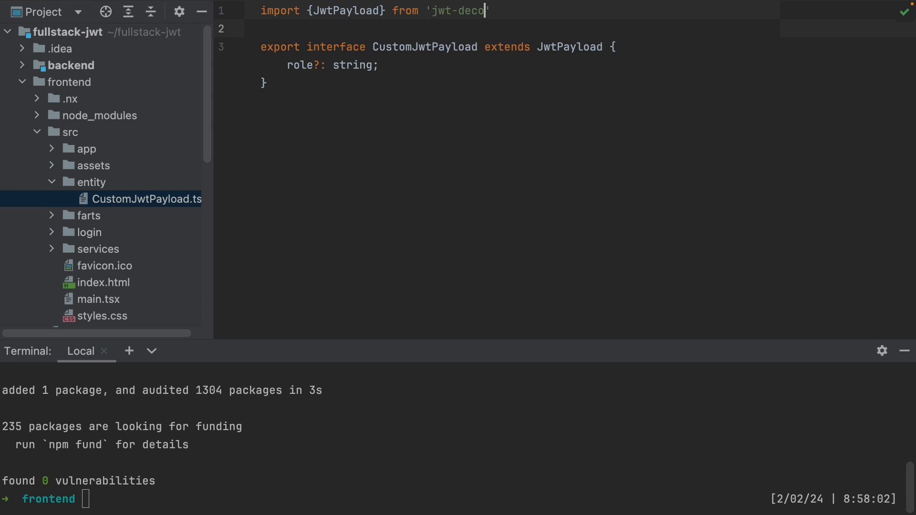
text(e';)
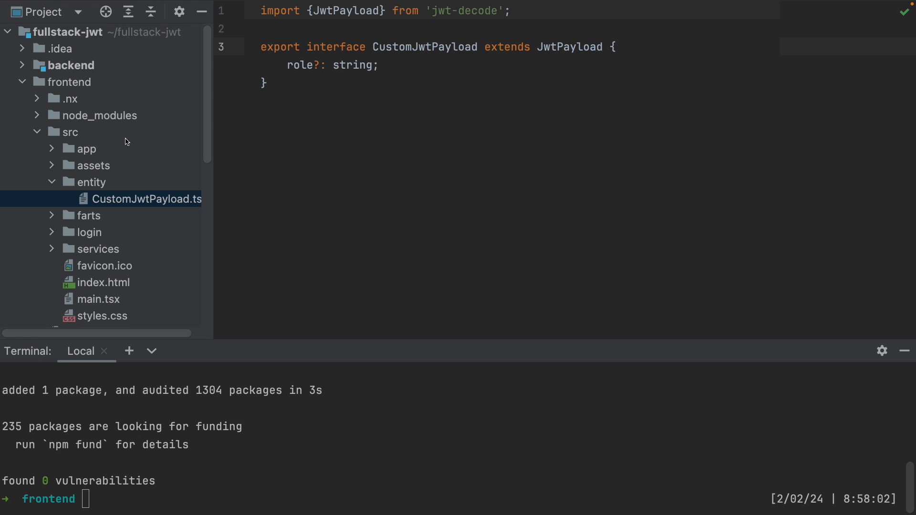
In App.tsx, import jwtDecode from 'jwt-decode' and start a new line after authentication is set.
double_click(110, 166)
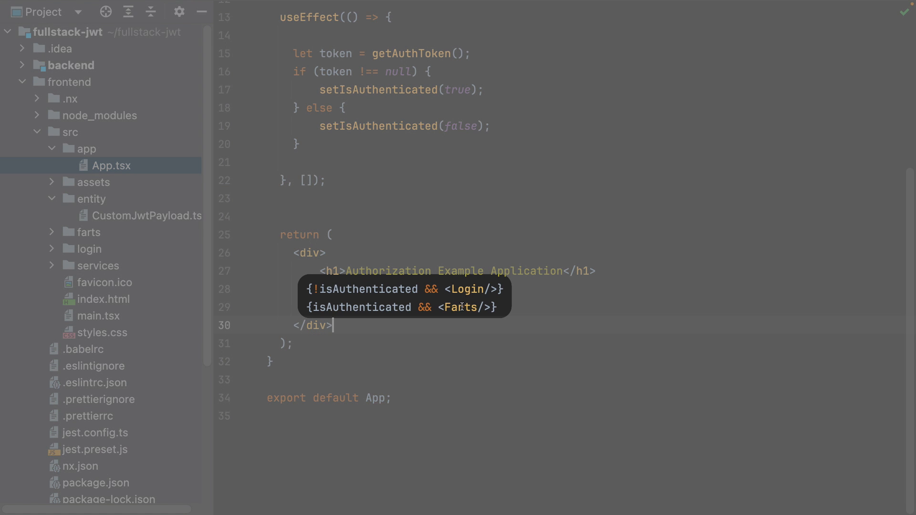
double_click(466, 288)
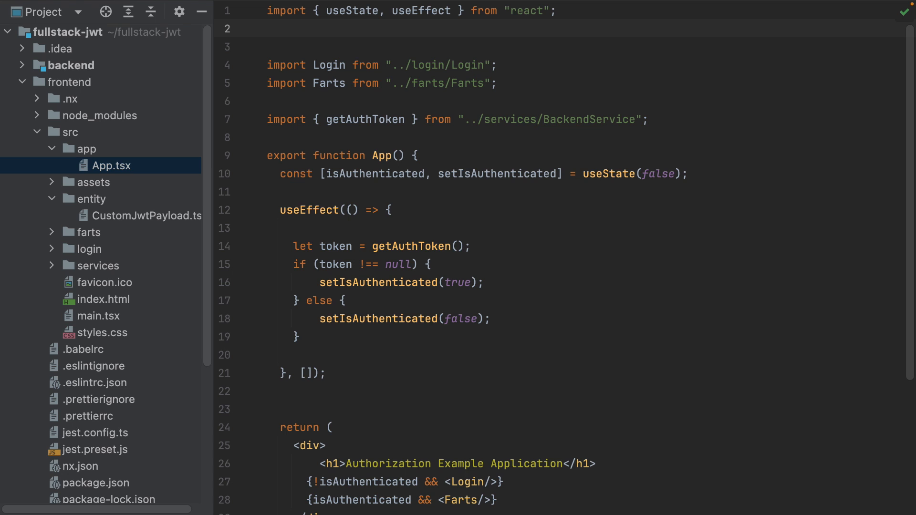
text(import { jwtDecode } from)
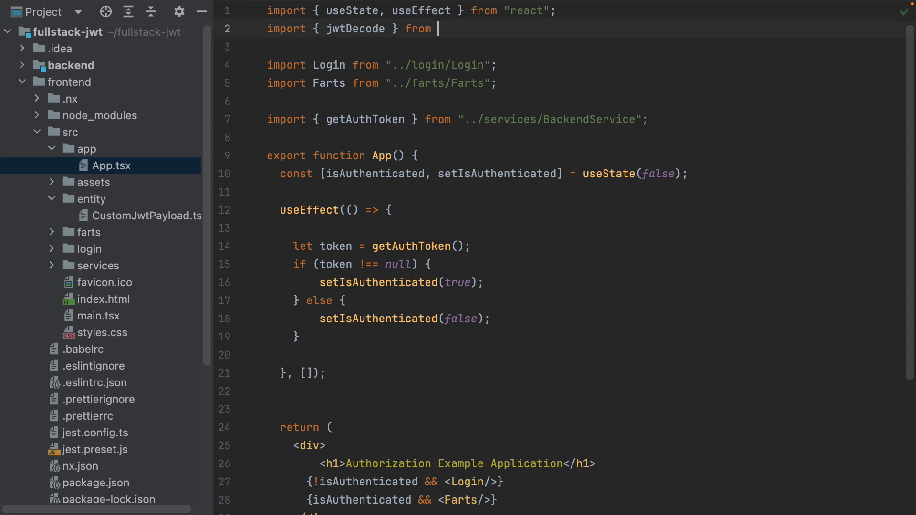
text('jwt-de)
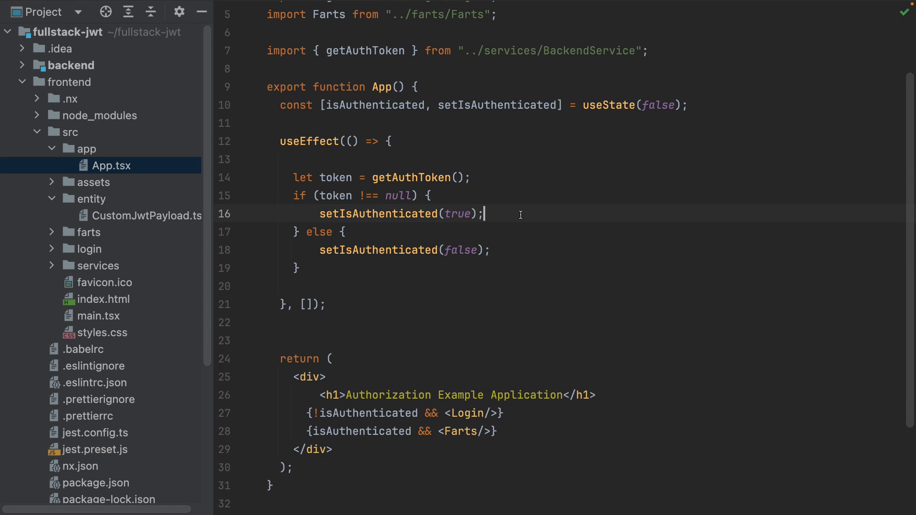
key(enter)
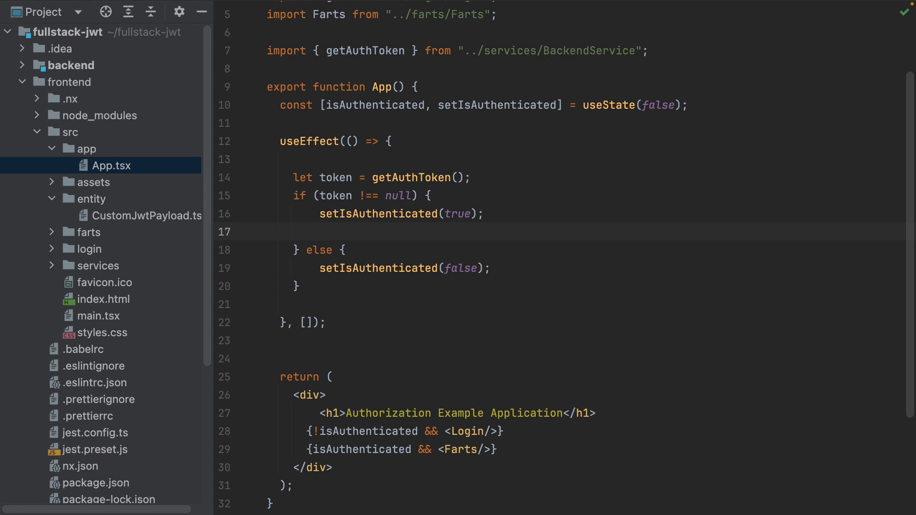
Decode the stored token with const decoded = jwtDecode<CustomJwtPayload>(token).
text(jwt)
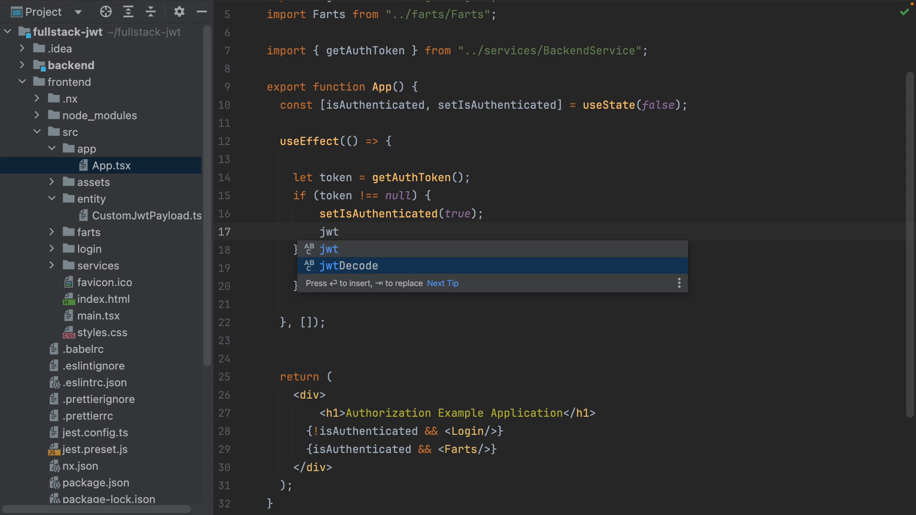
key(Tab)
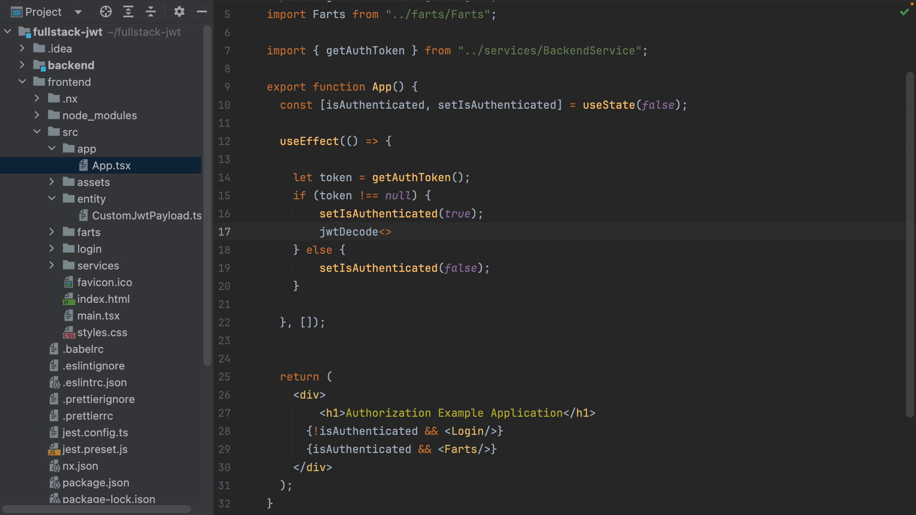
text(Custom)
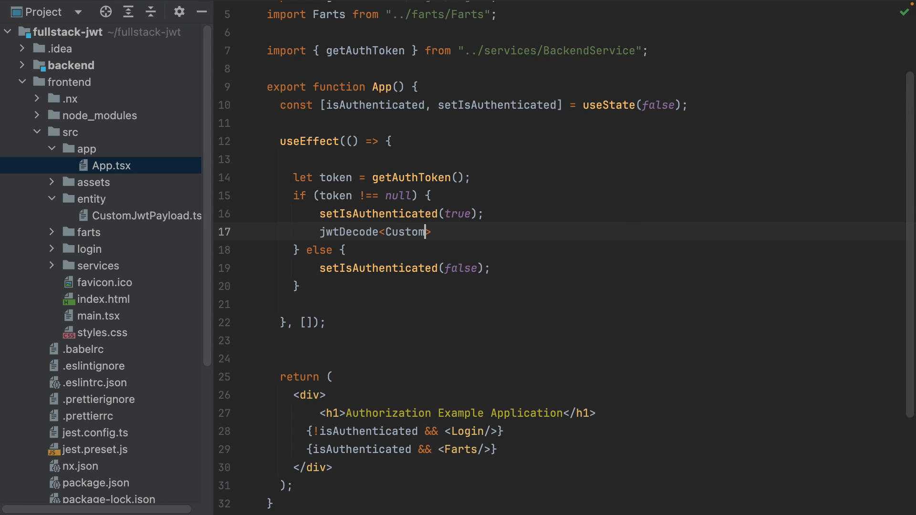
text(JwtP)
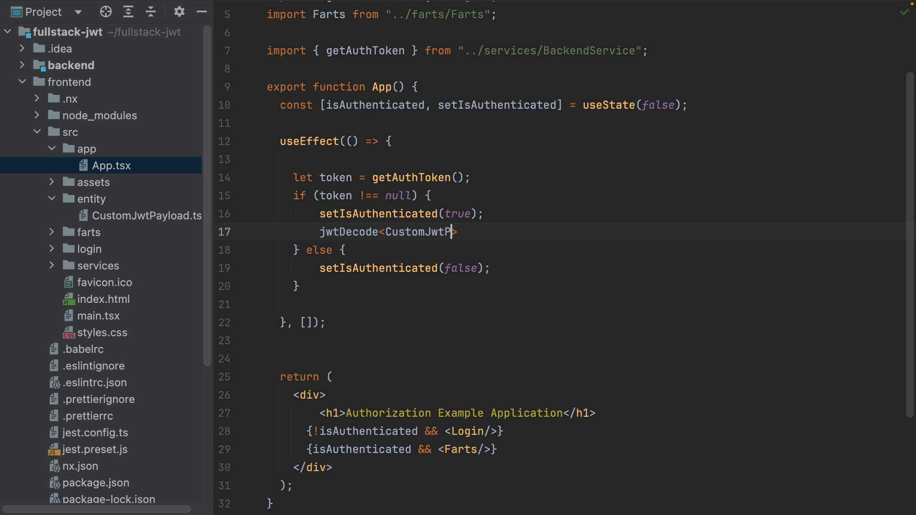
text(ayload>(token);)
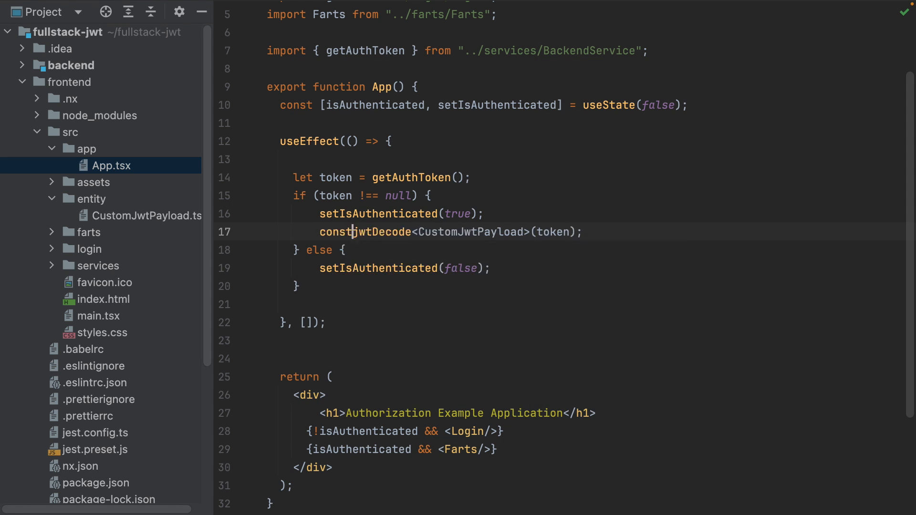
text(decoded =)
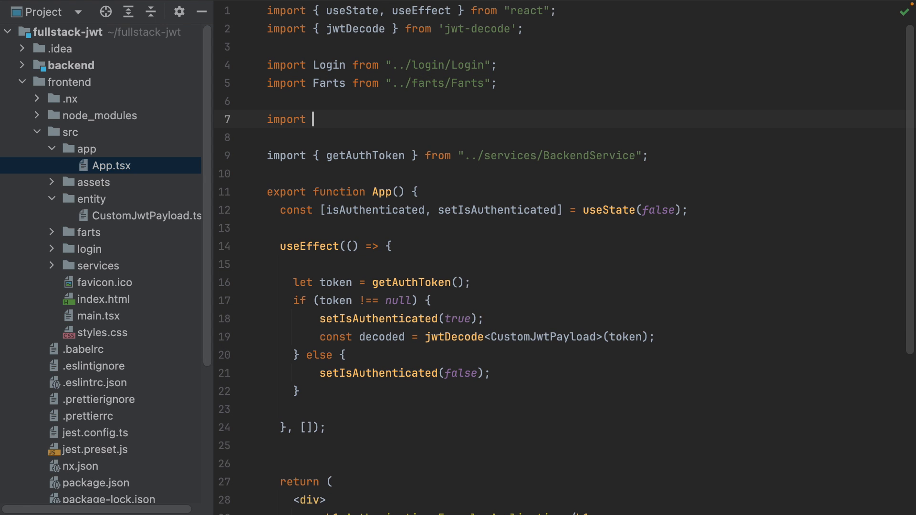
Import CustomJwtPayload from "../entity/CustomJwtPayload".
text(CustomJwtPayload)
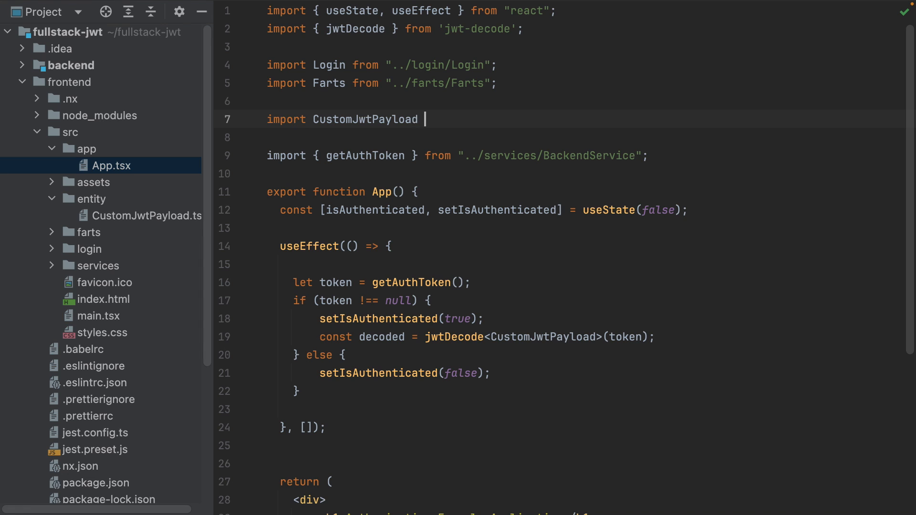
text(from "../)
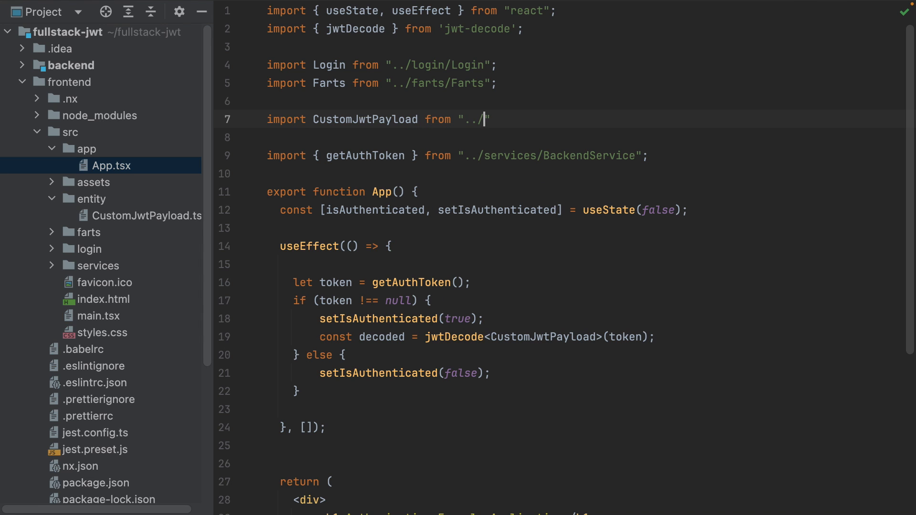
text(entity)
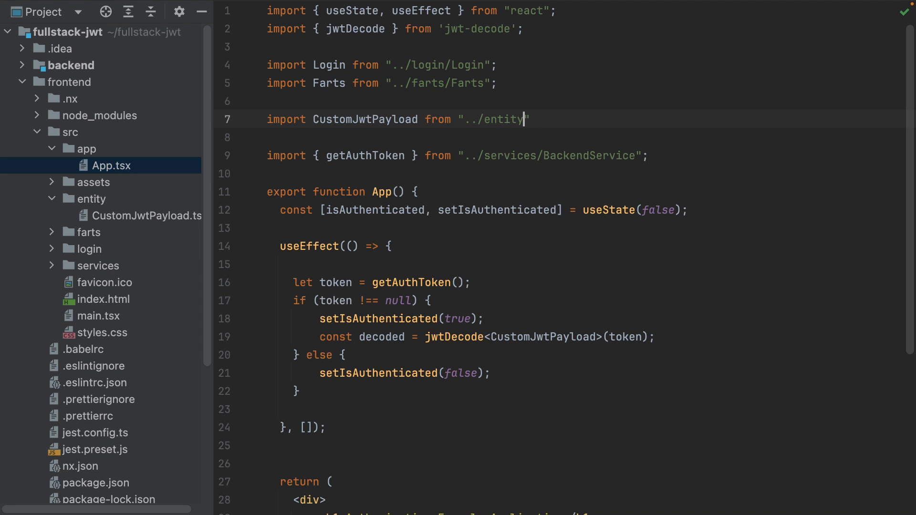
text(/CustomJwtPayload)
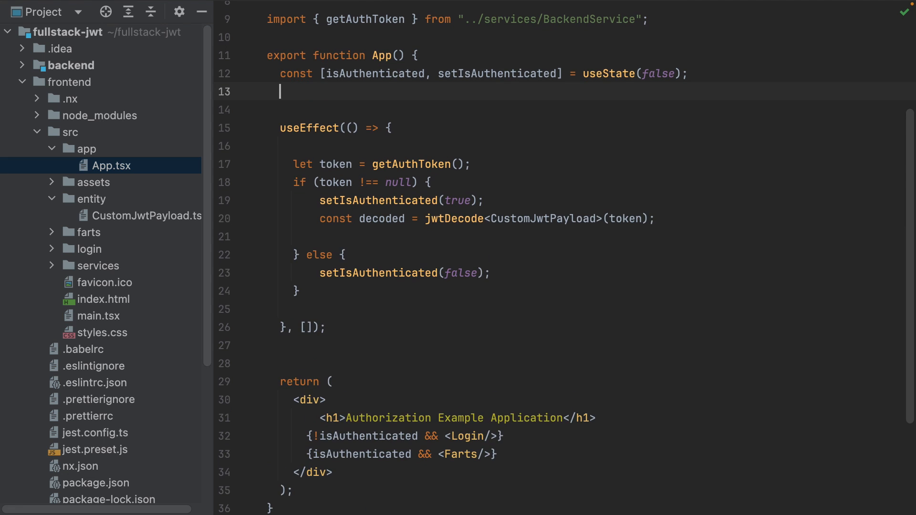
Add const [role, setRole] = useState("user") and call setRole(decoded.role) after decoding.
text(const [role)
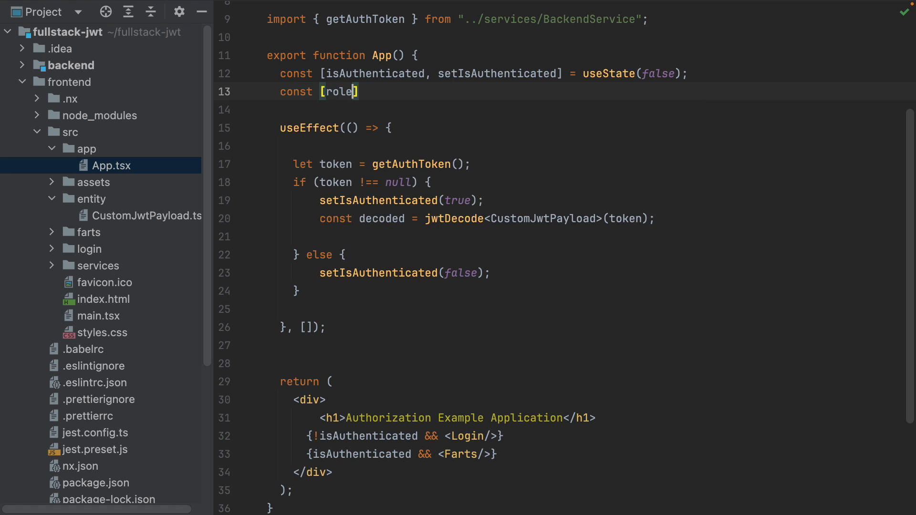
text(, setRole)
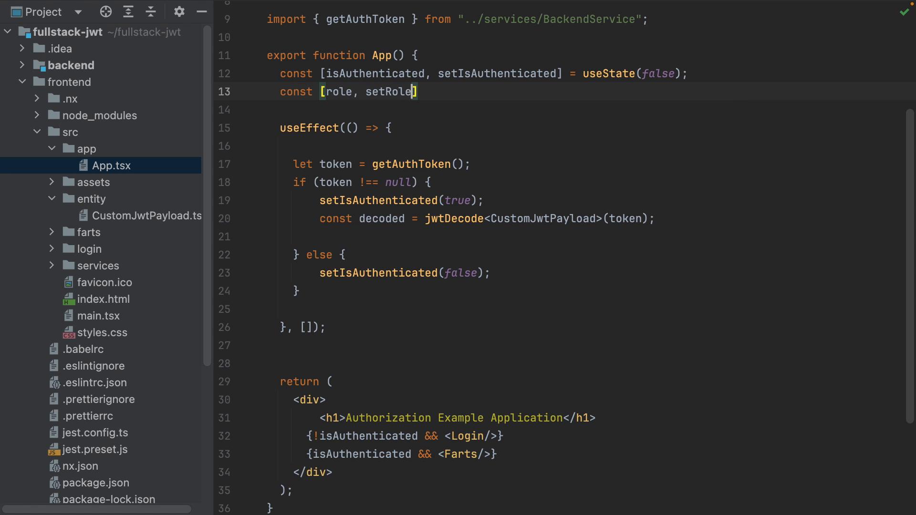
text(= useState("user");)
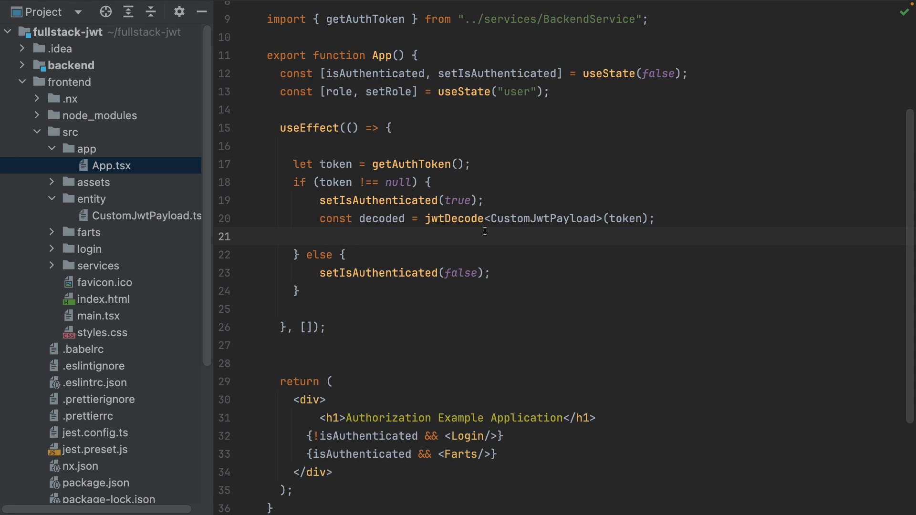
text(setRole(deco)
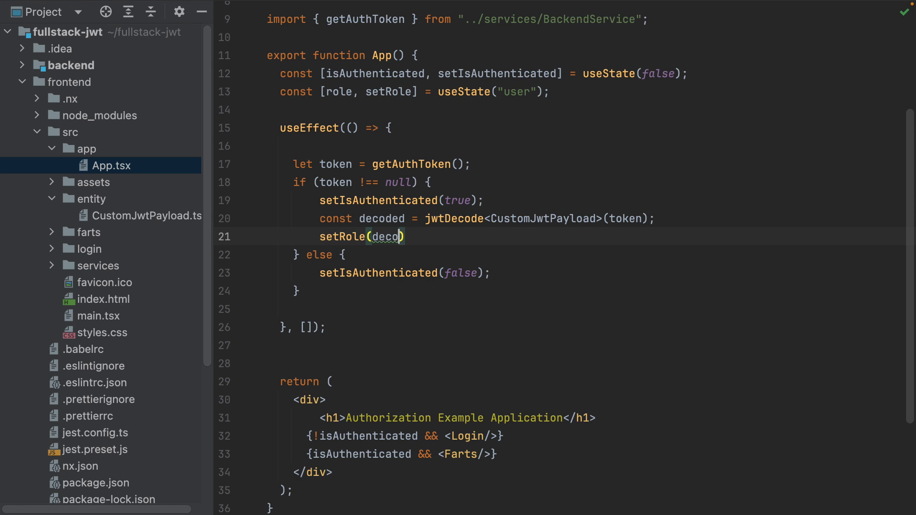
text(ded.role);)
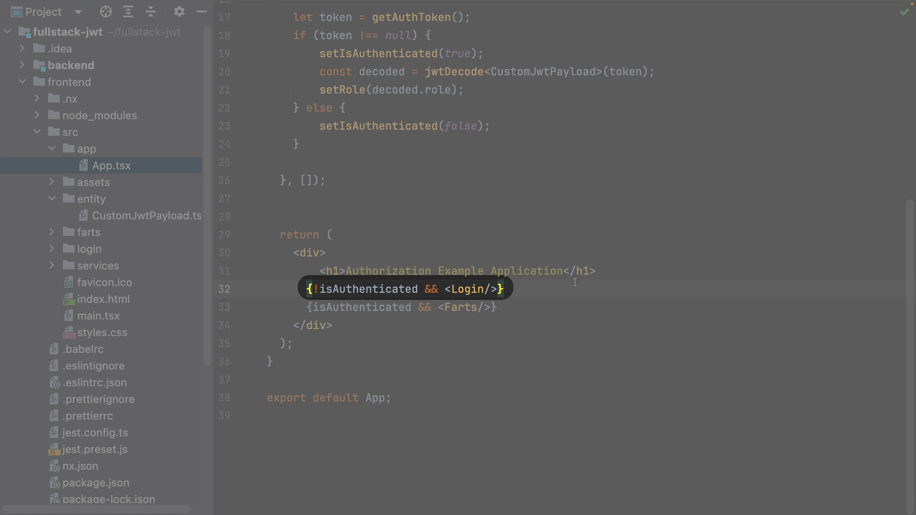
Render Farts, AdminFarts or CelebrityFarts when role === "USER", "ADMIN" or "CELEBRITY".
click(439, 307)
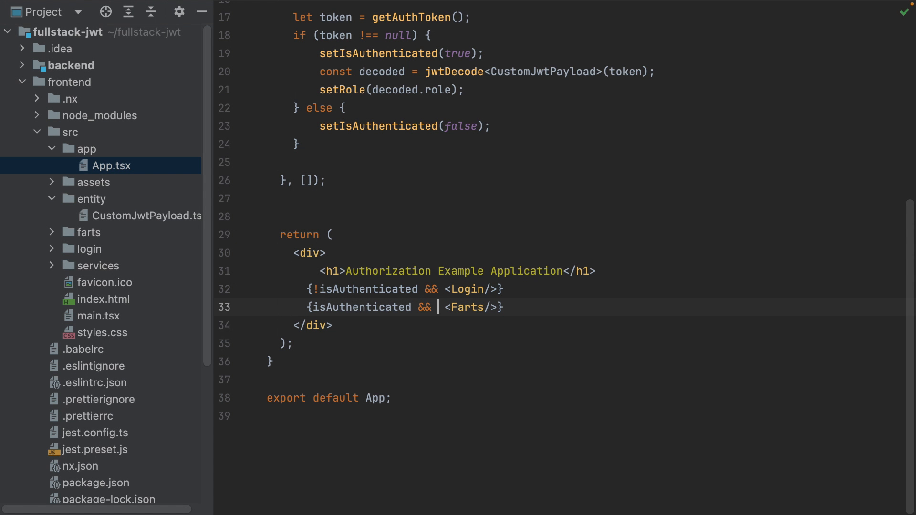
text(role === "USER)
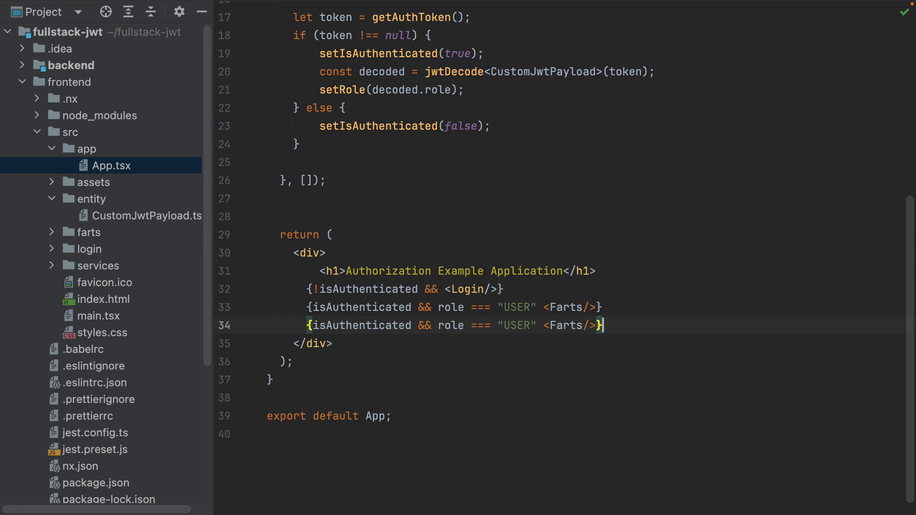
text(ADFMIN)
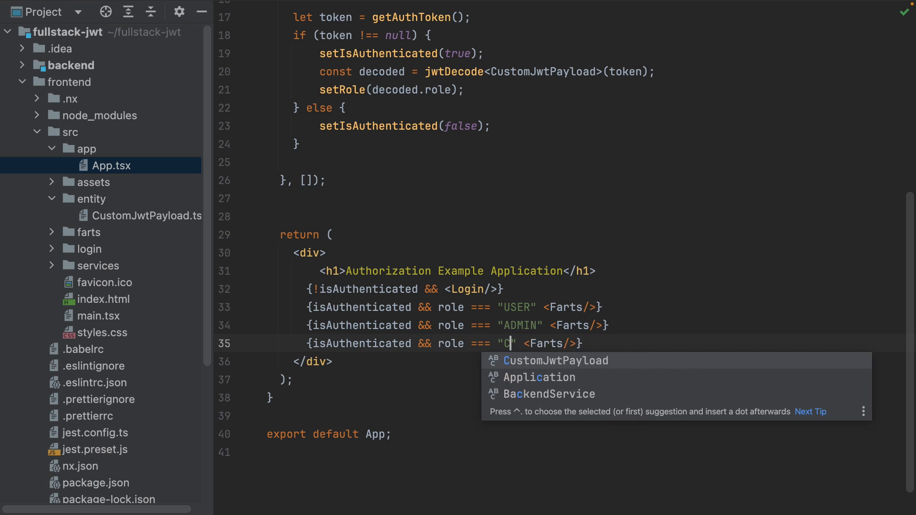
text(ELEB)
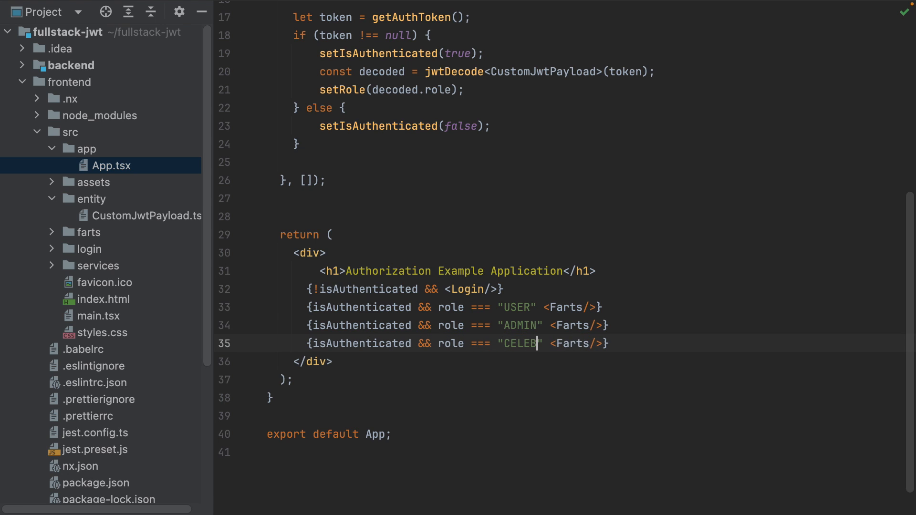
text(Admin)
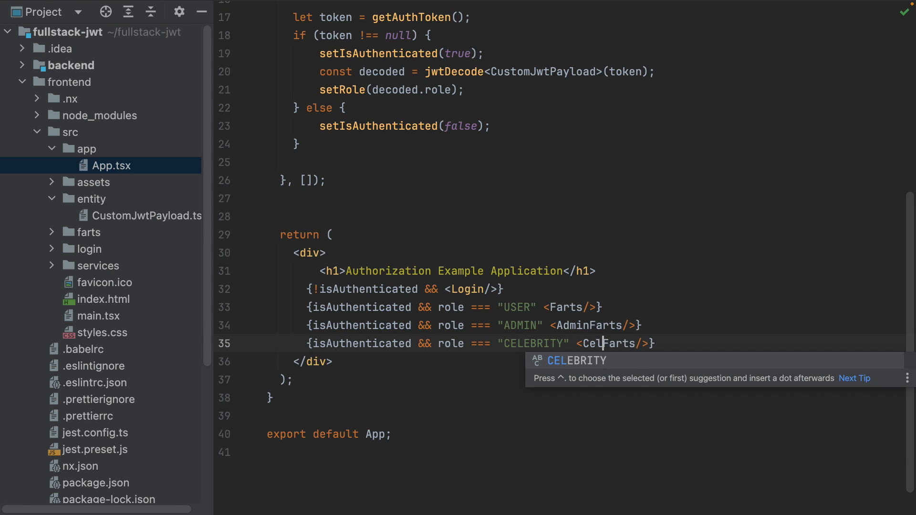
key(Tab)
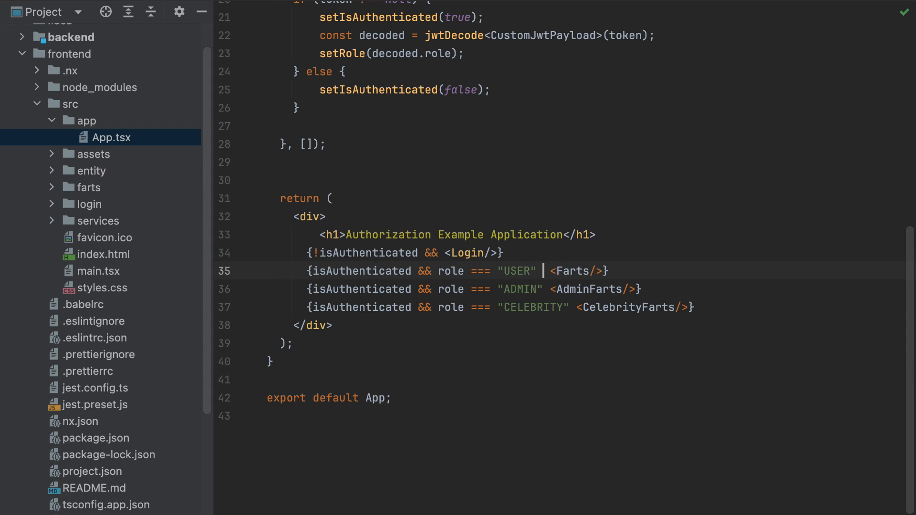
text(&&)
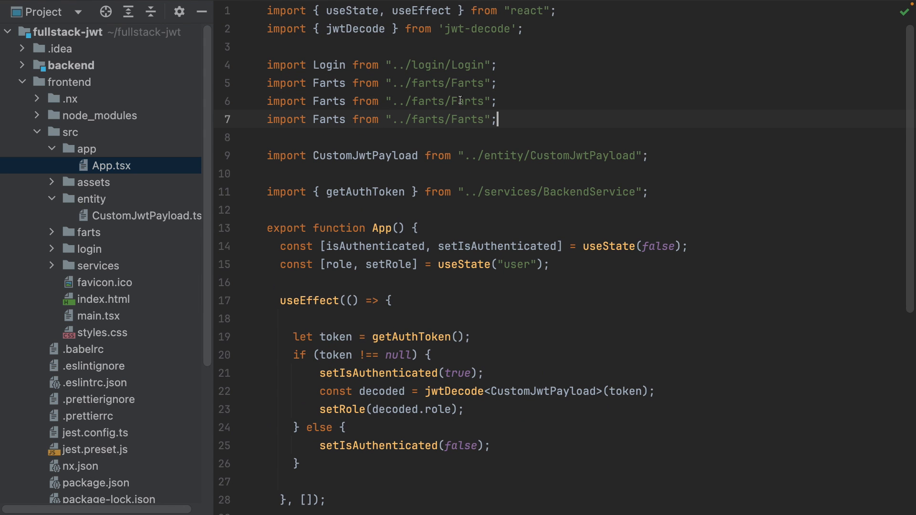
Add imports for AdminFarts and CelebrityFarts from ../farts/ alongside Farts.
text(C)
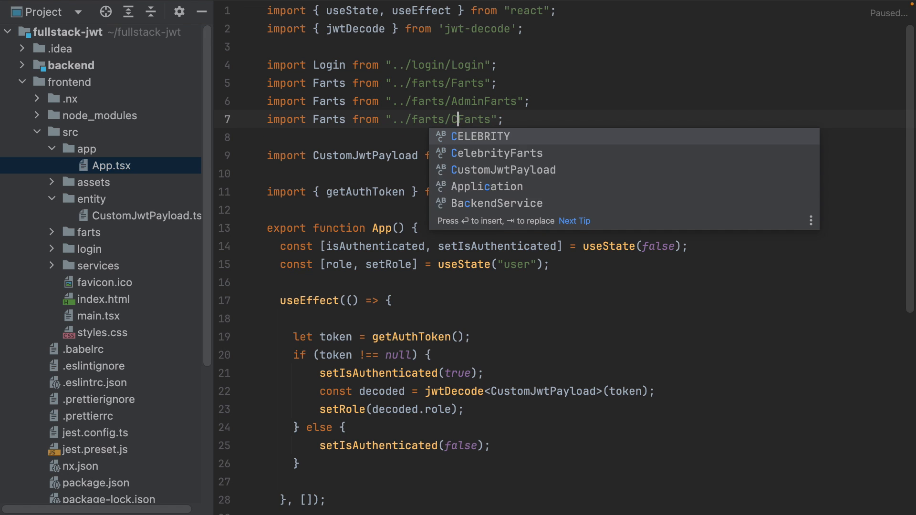
text(elebrity)
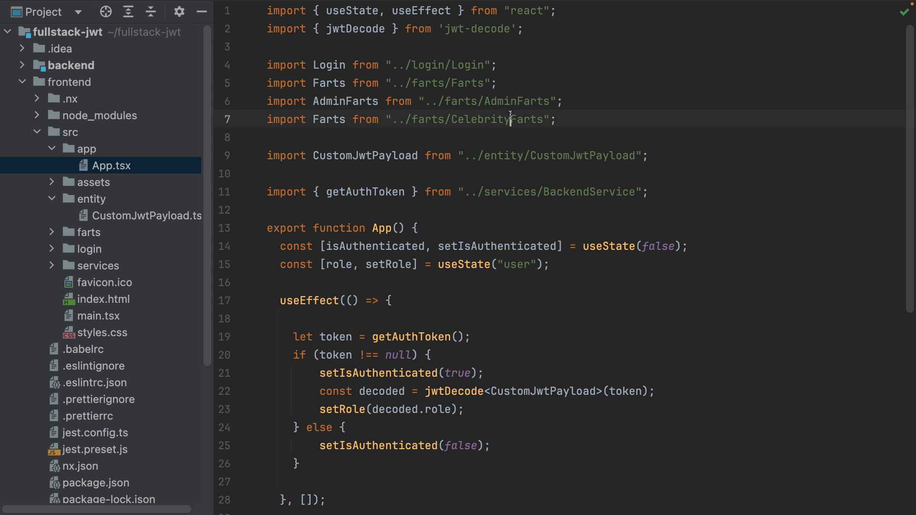
text(CelebrityFarts)
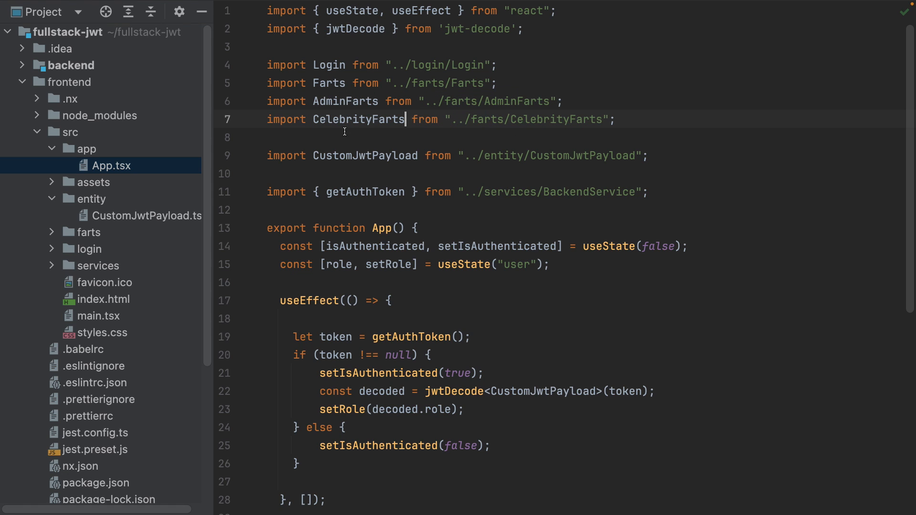
scroll(down, 3)
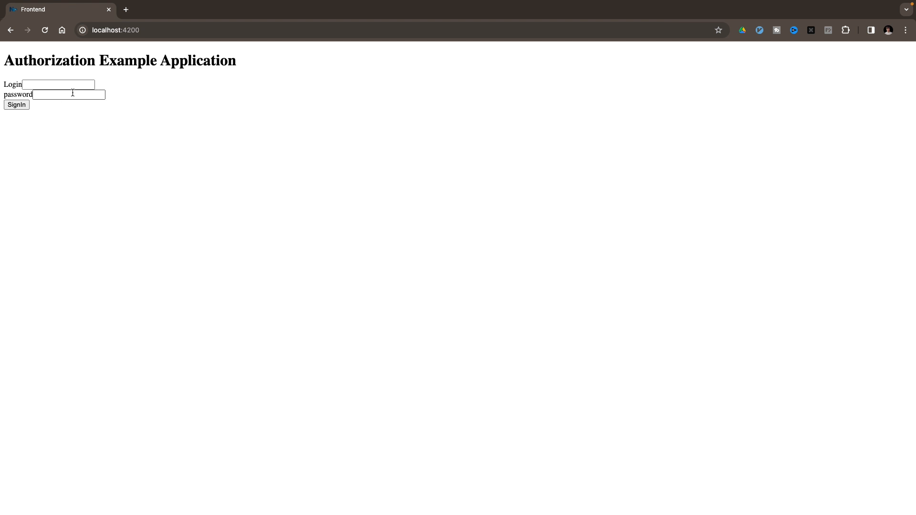
Sign in as admin on localhost:4200 to reach Admin Farts, then inspect storage in DevTools.
text(admin)
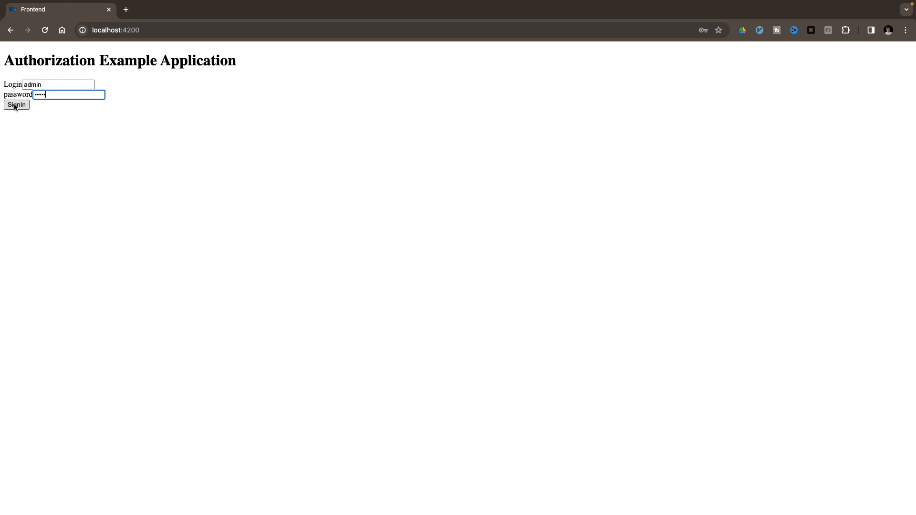
click(16, 105)
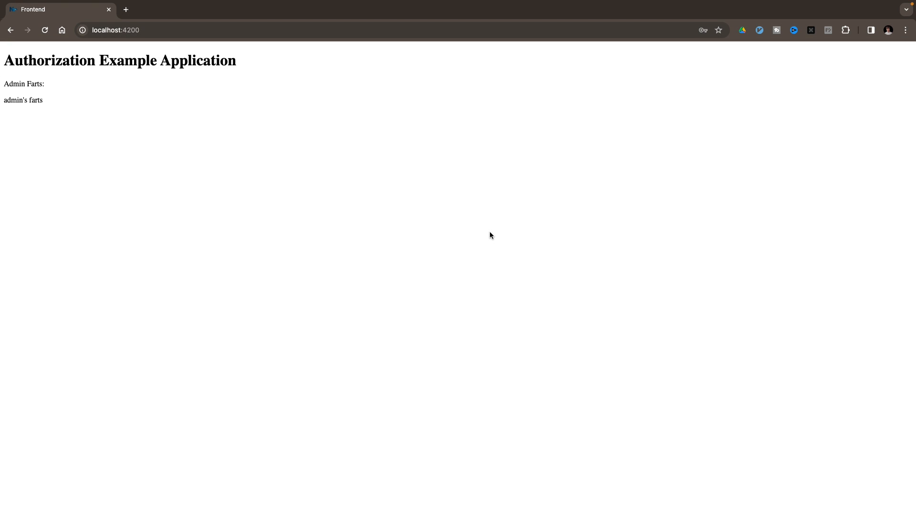
key(F12)
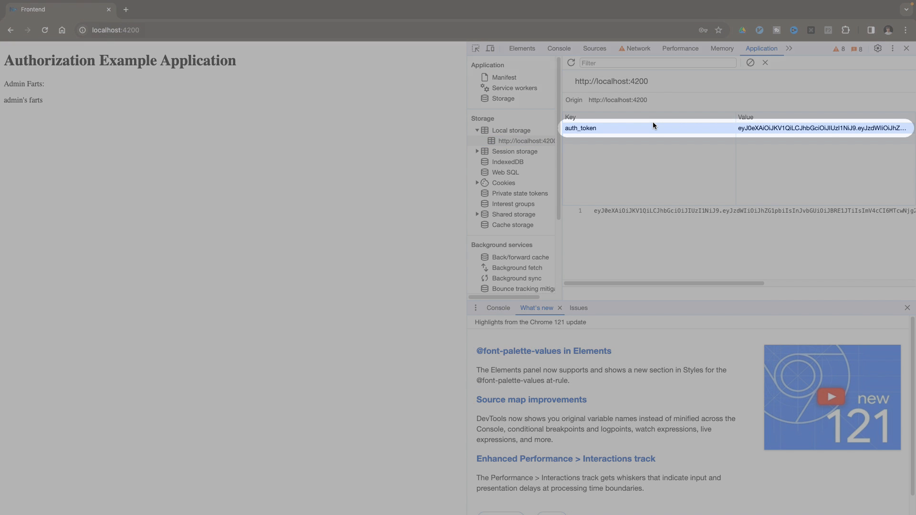
Clear the stored auth_token and sign in as sergio to see the User's Farts view.
click(765, 63)
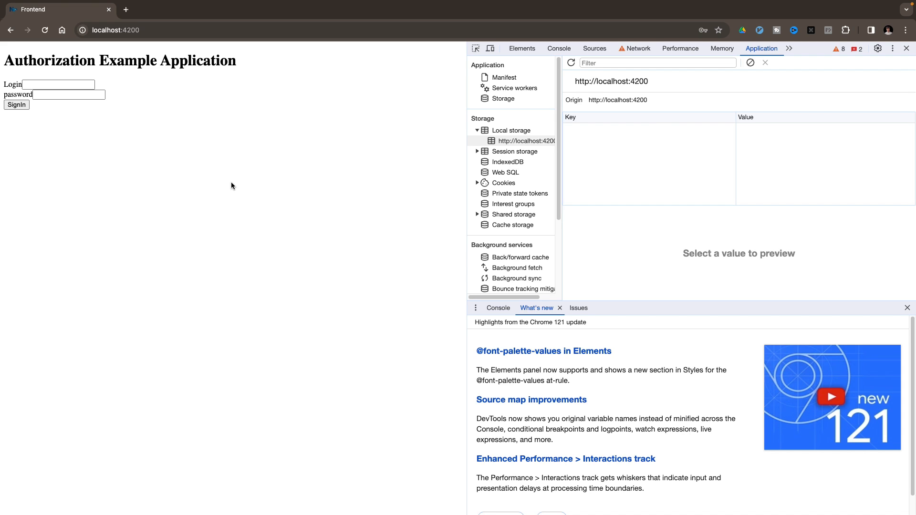
mouse_move(287, 140)
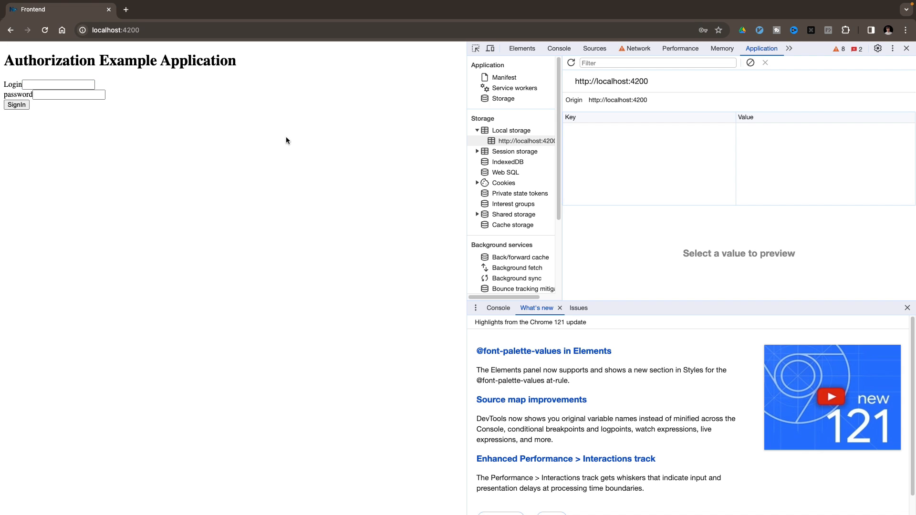
text(sergio)
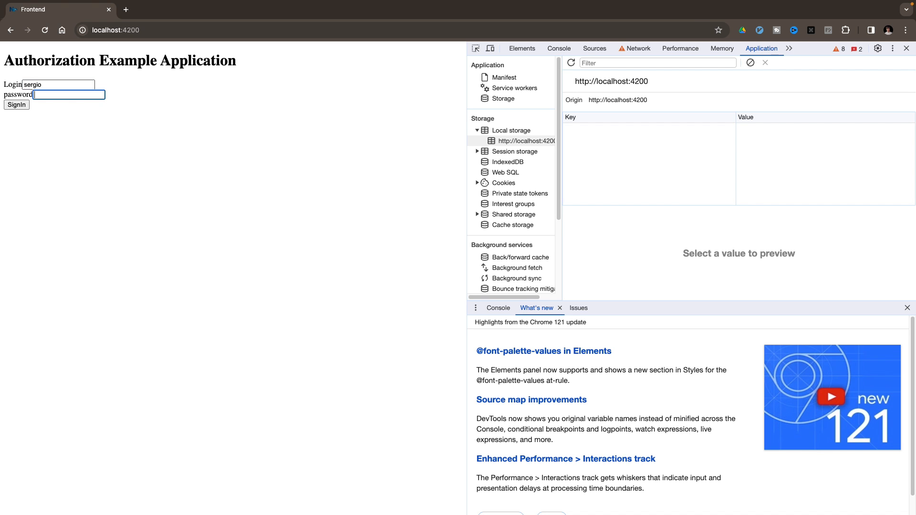
click(16, 104)
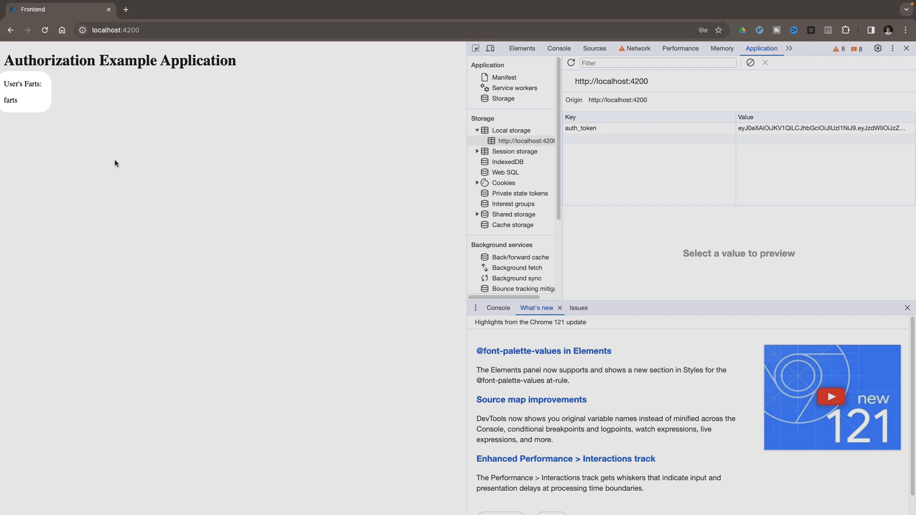